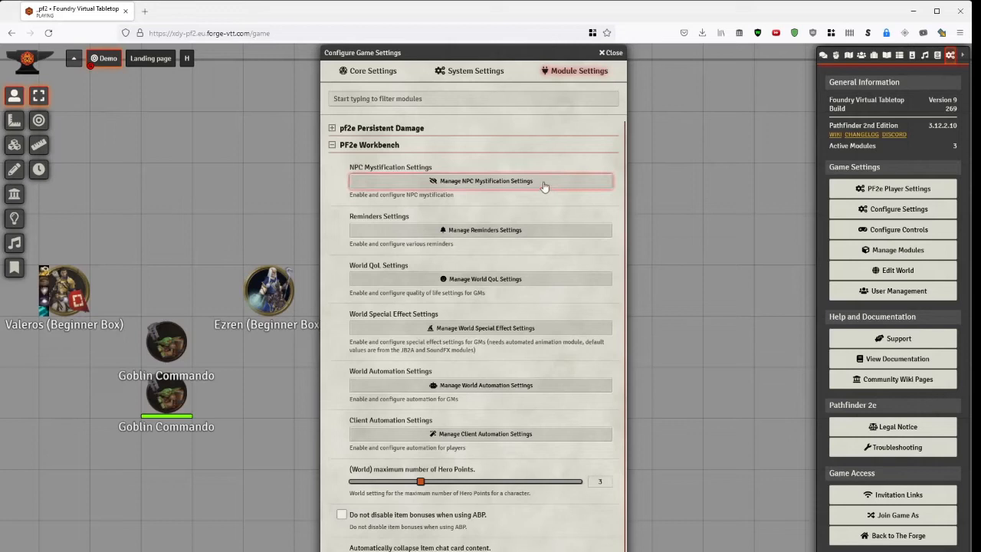
mouse_move(214, 365)
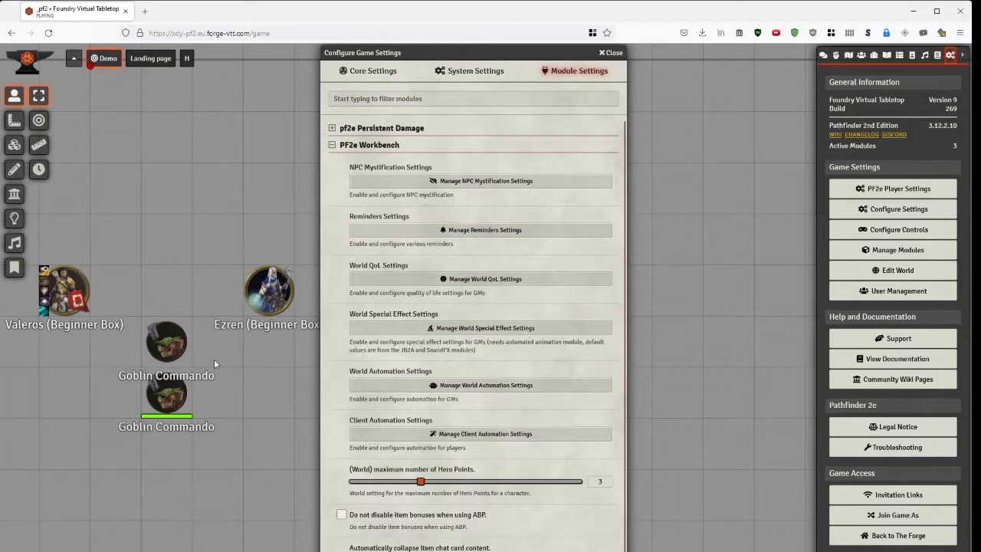
Select the Goblin Commando token and review the NPC mystification settings, closing them twice.
click(165, 343)
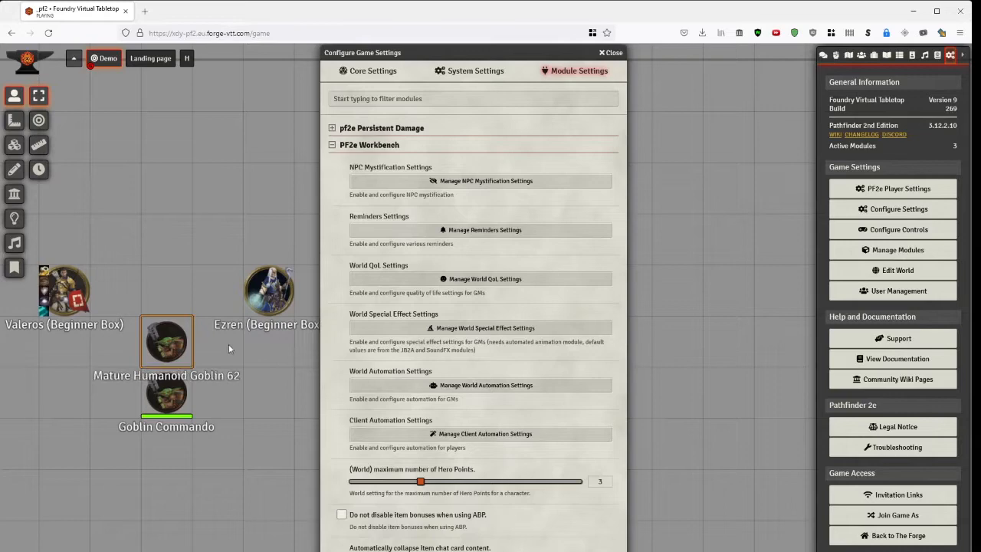
click(484, 180)
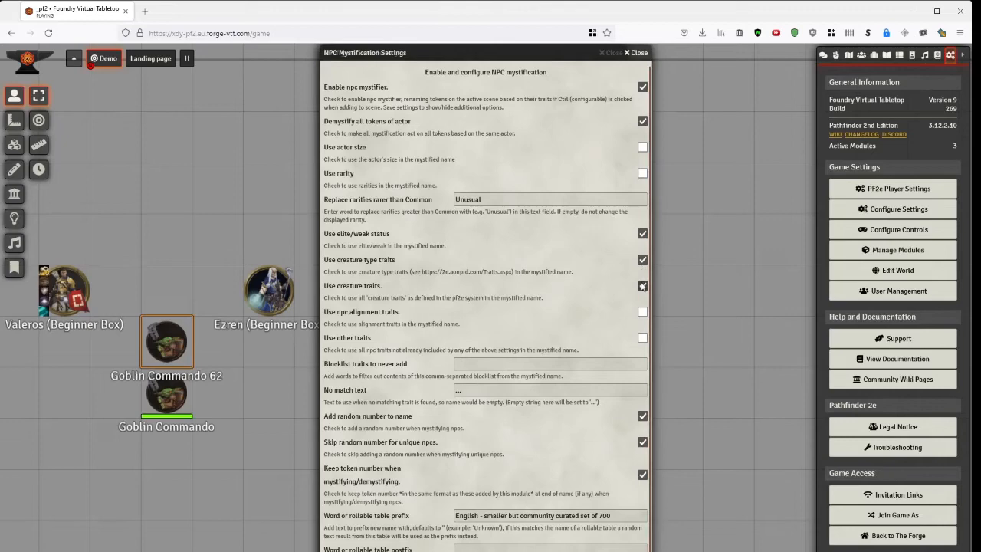
click(611, 52)
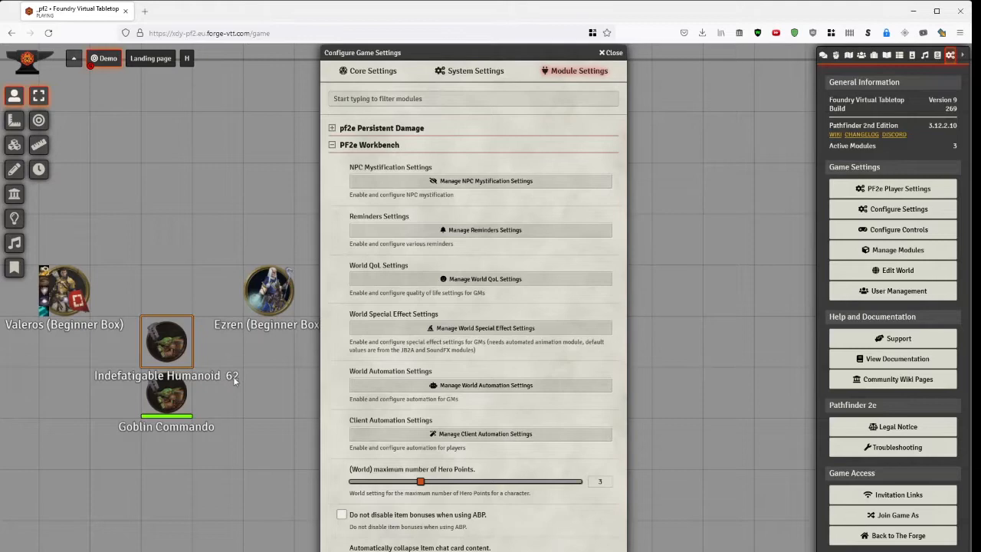
click(484, 181)
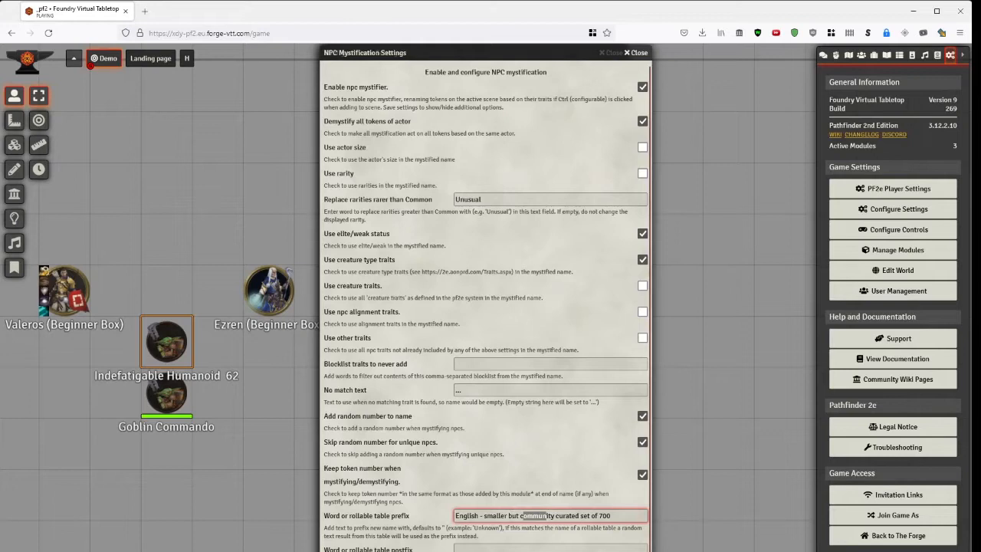
click(642, 148)
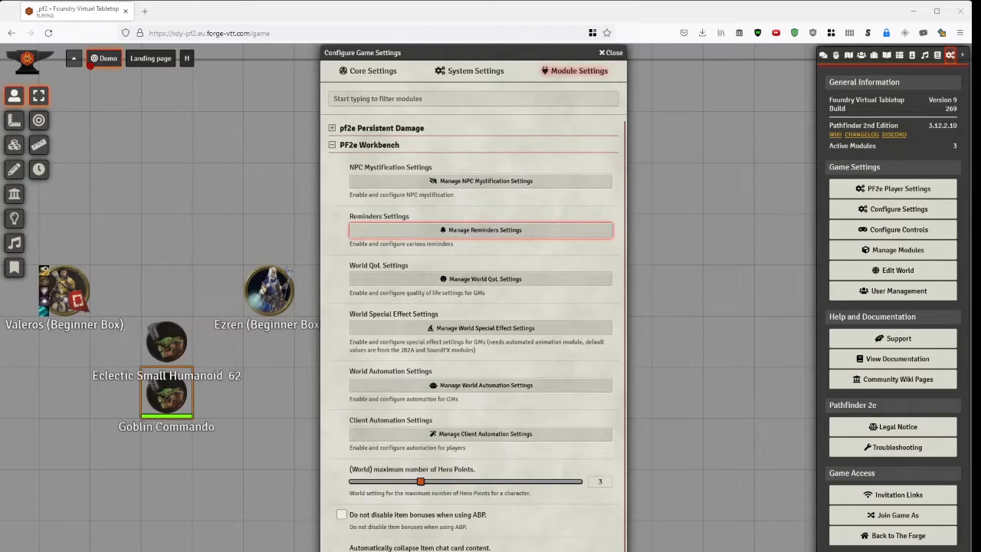
Bring up the Manage Reminders Settings window.
click(482, 230)
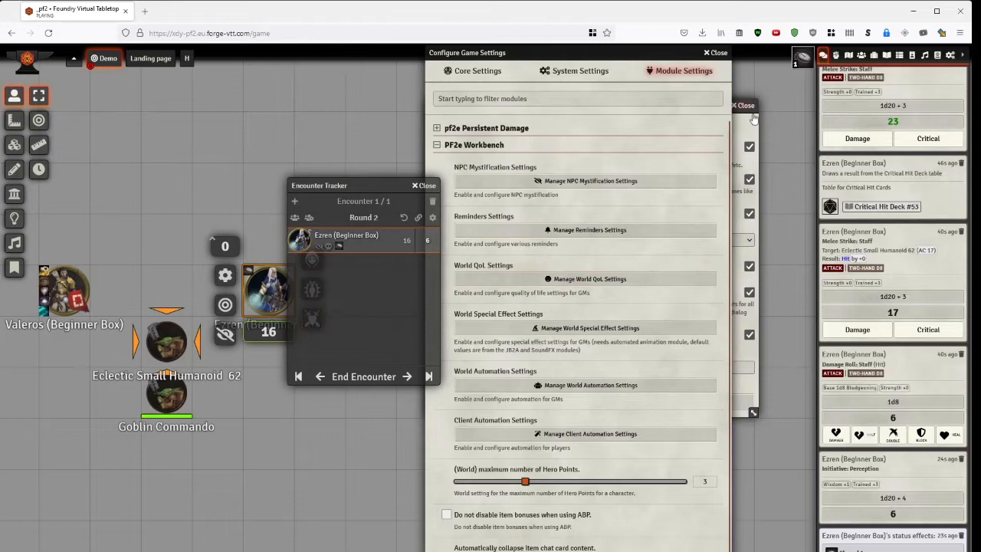
Bring the reminders settings forward and search 'dragon' in the Actors directory.
click(589, 230)
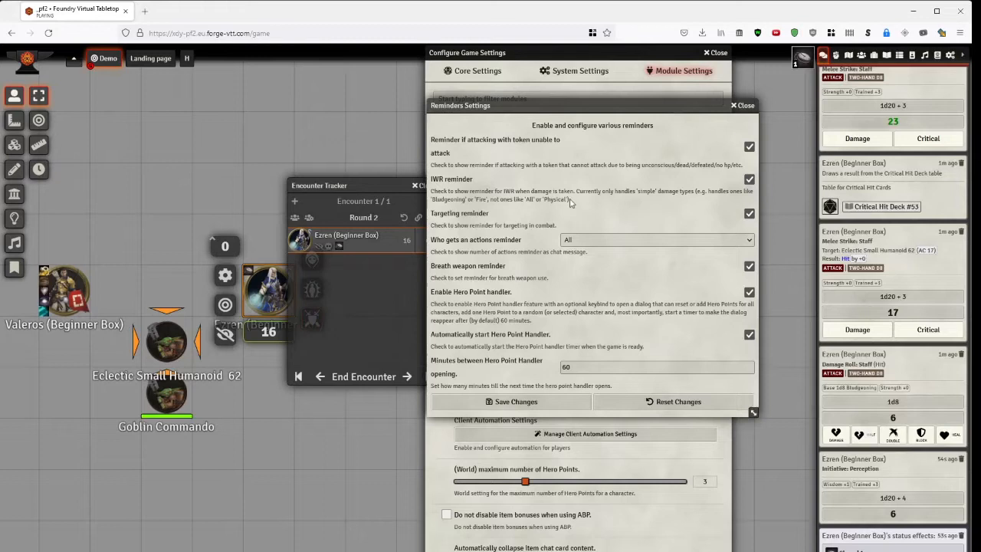
mouse_move(487, 272)
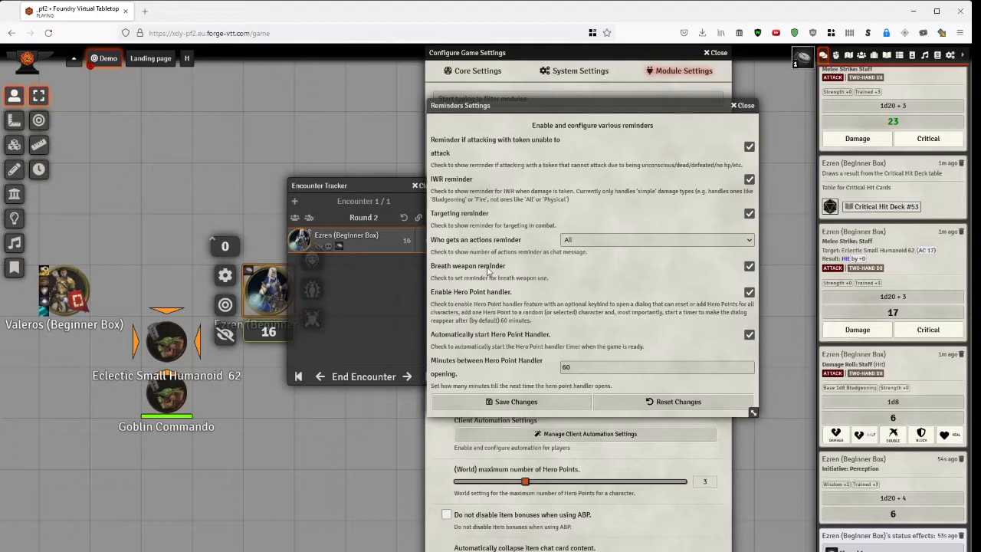
text(dragon)
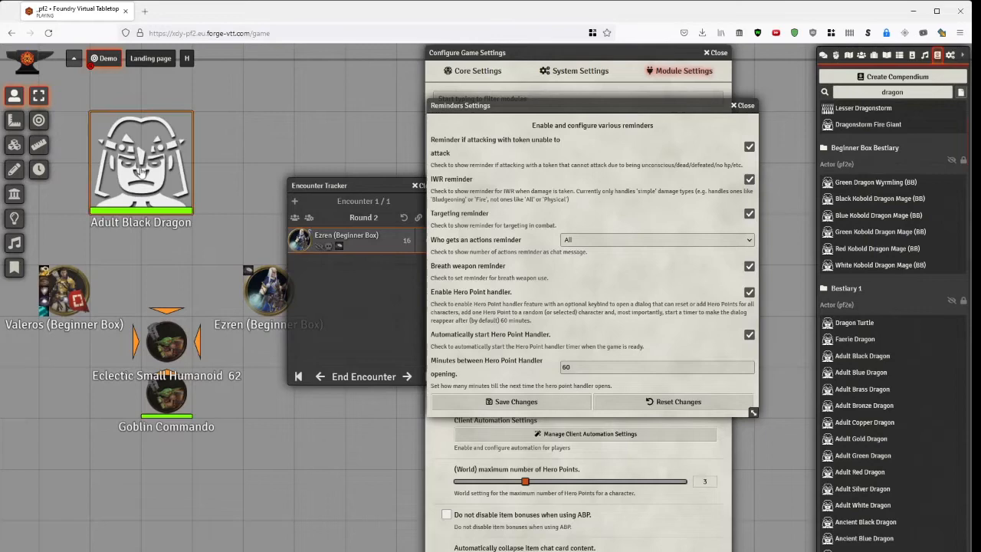
Open the Adult Black Dragon's sheet and roll its Breath Weapon action to chat.
double_click(141, 161)
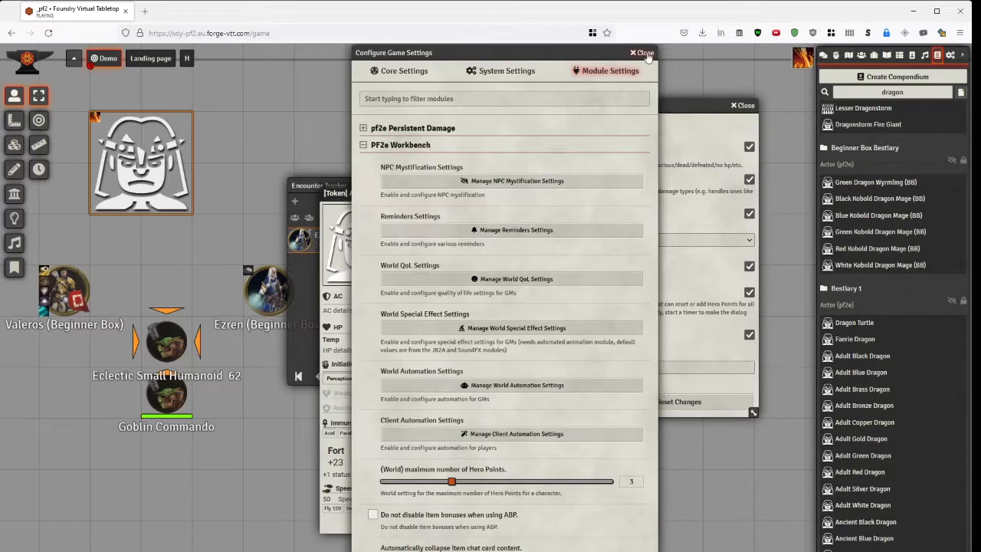
click(861, 356)
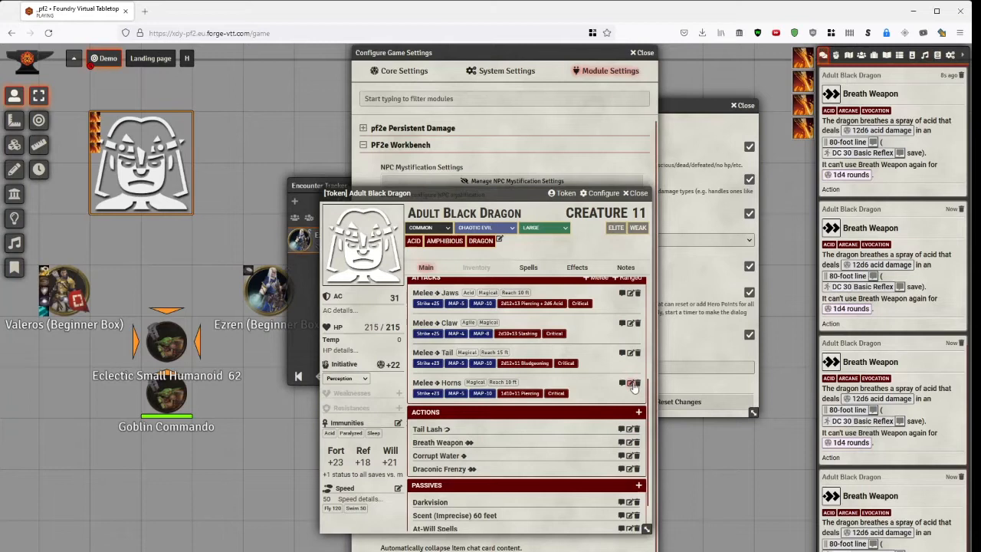
click(631, 383)
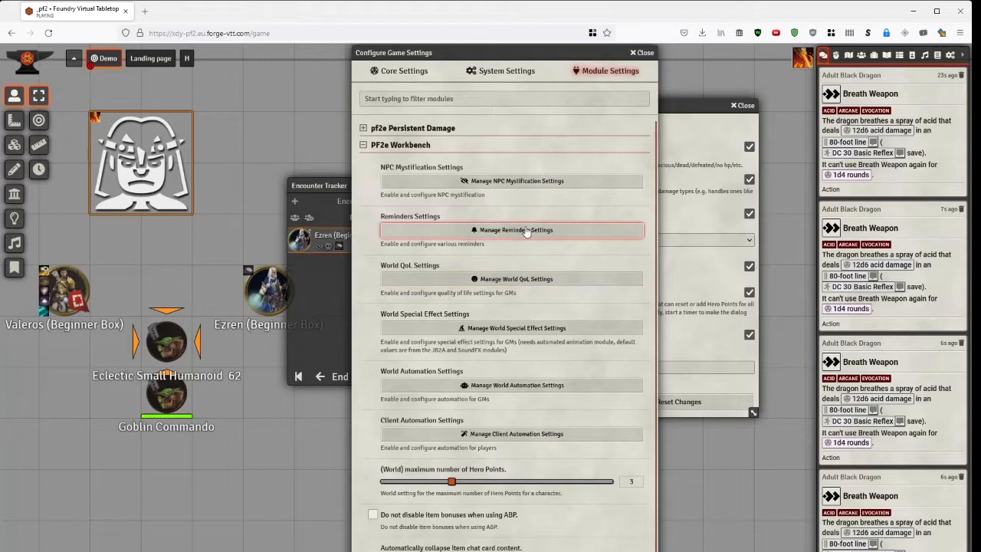
Reopen the Manage Reminders Settings window.
click(512, 230)
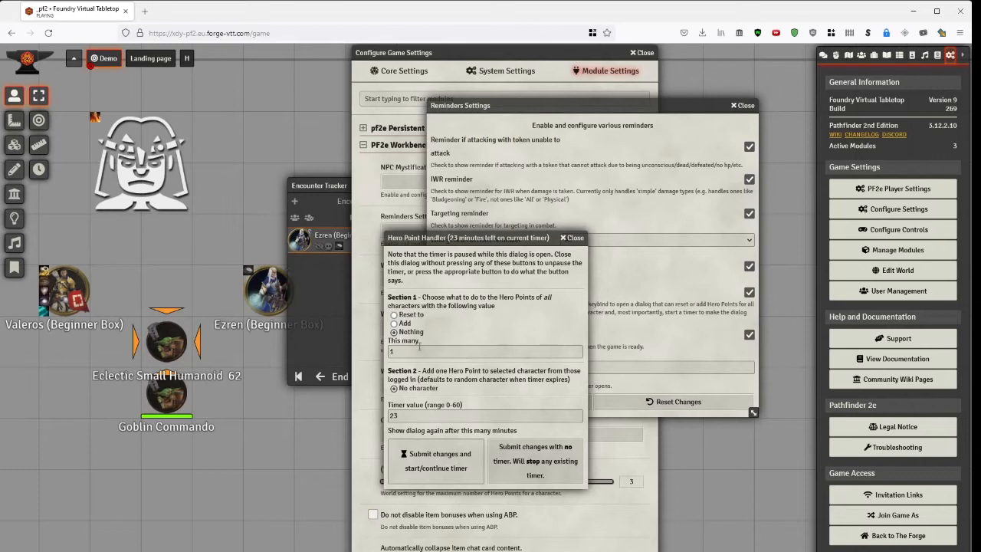
Choose the Reset option and set the Hero Point Handler timer value to 60.
click(484, 415)
text(6)
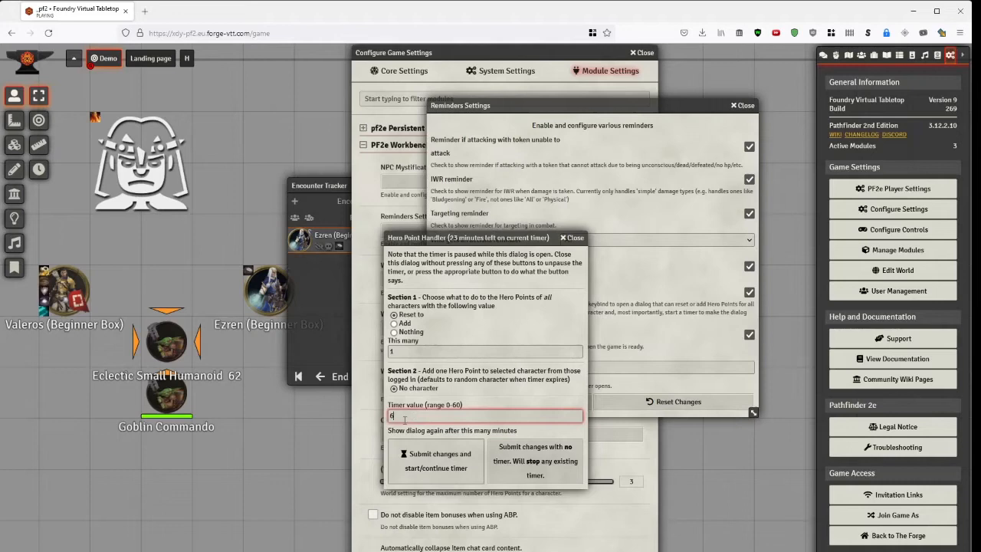
text(0)
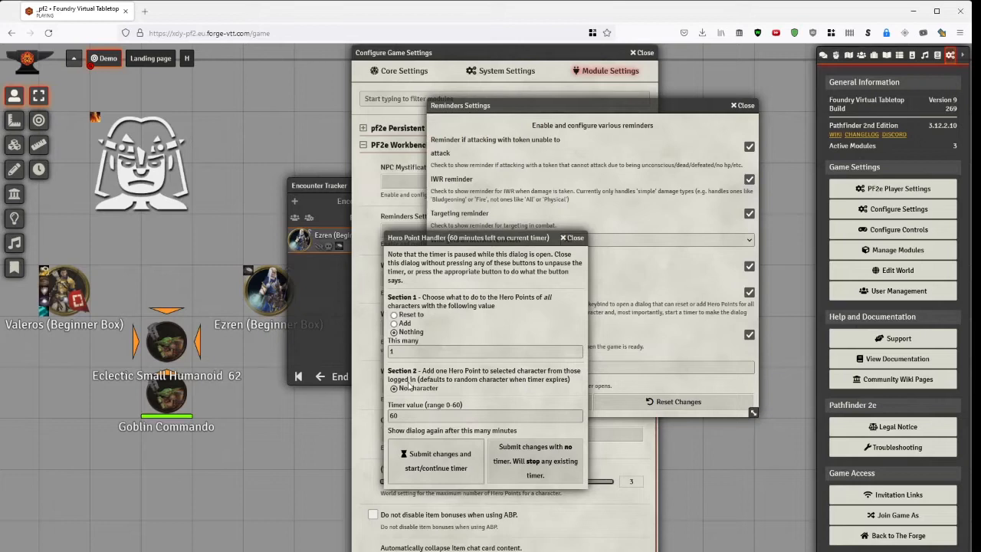
mouse_move(413, 386)
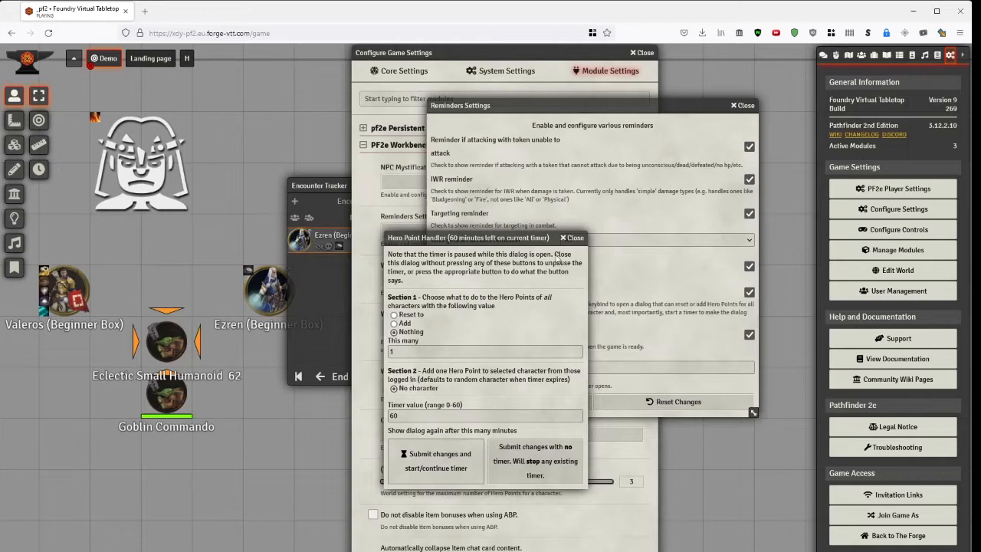
Dismiss the Hero Point Handler window.
click(573, 237)
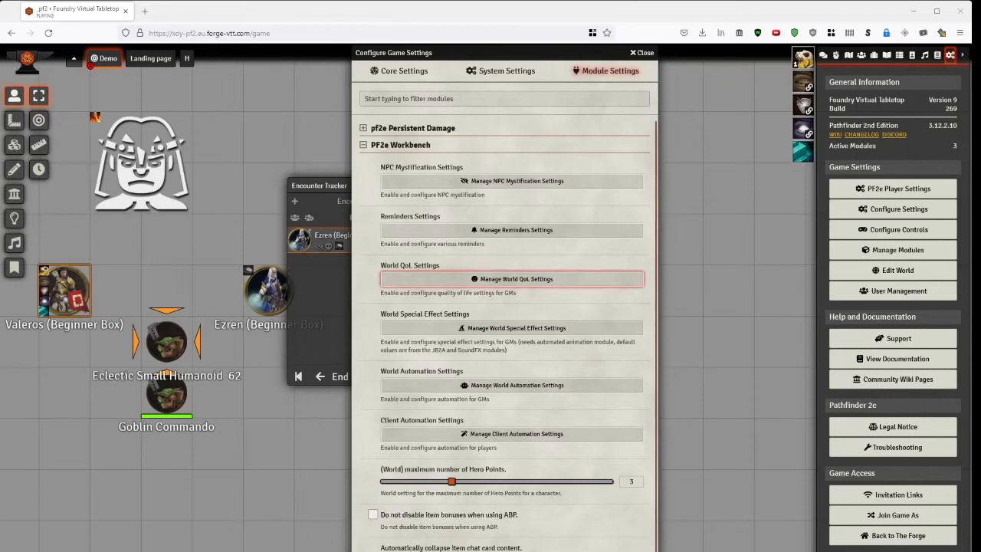
In World QoL settings, tick Allow building custom creatures.
click(515, 279)
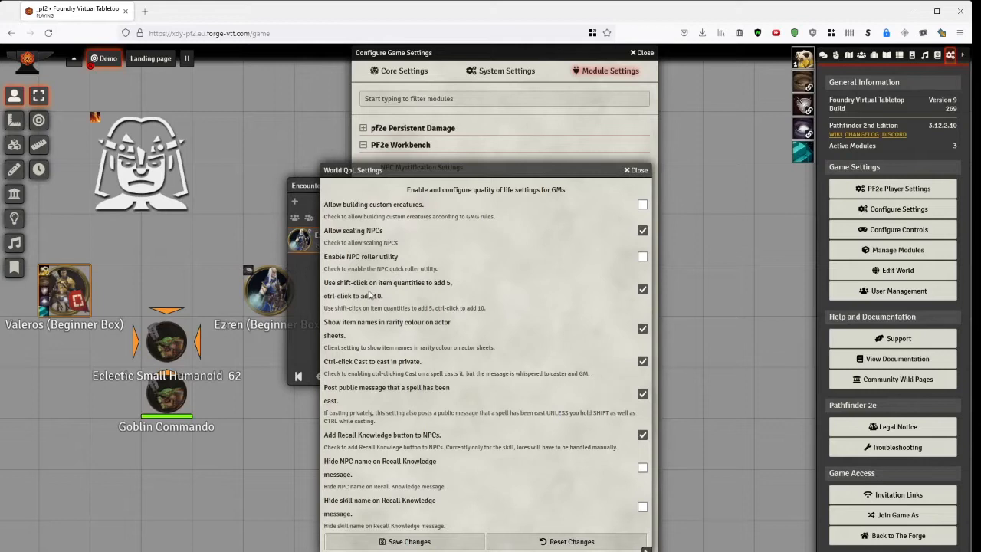
mouse_move(400, 236)
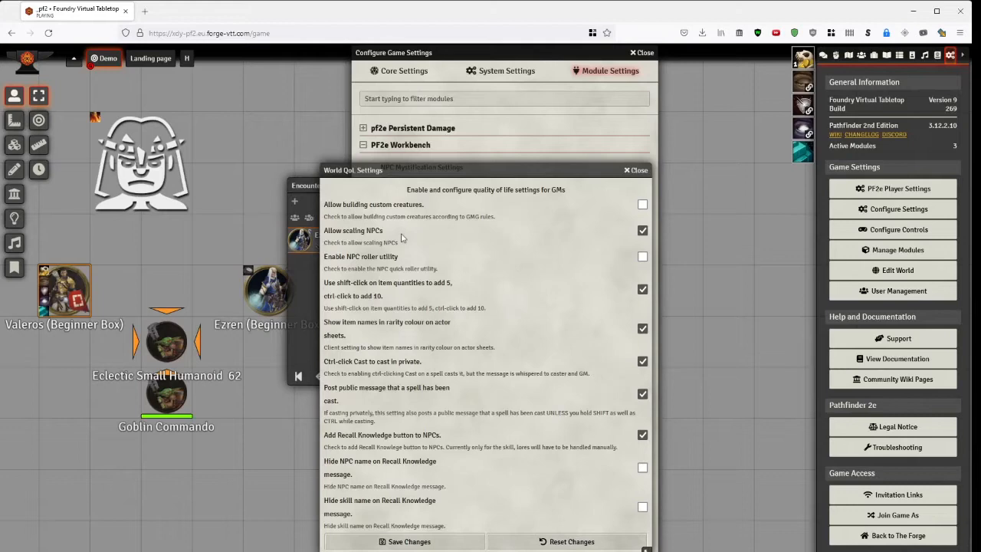
click(636, 168)
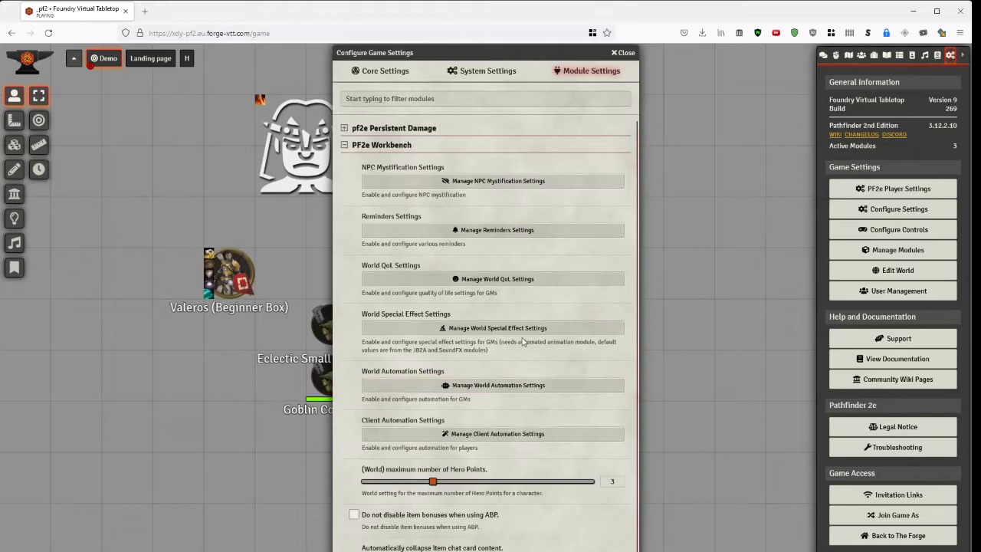
Reopen World QoL settings and browse the dragon's Creature Builder.
click(492, 279)
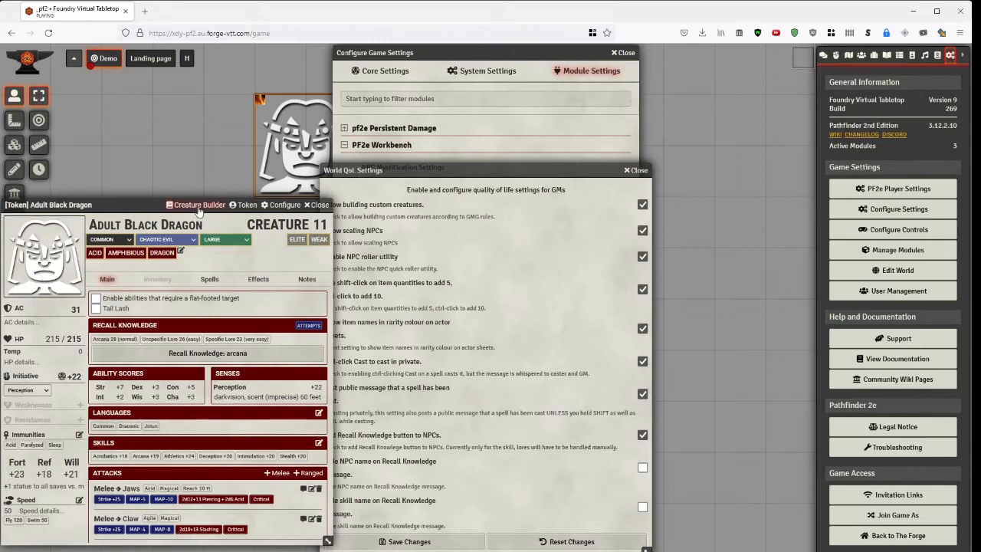
click(199, 205)
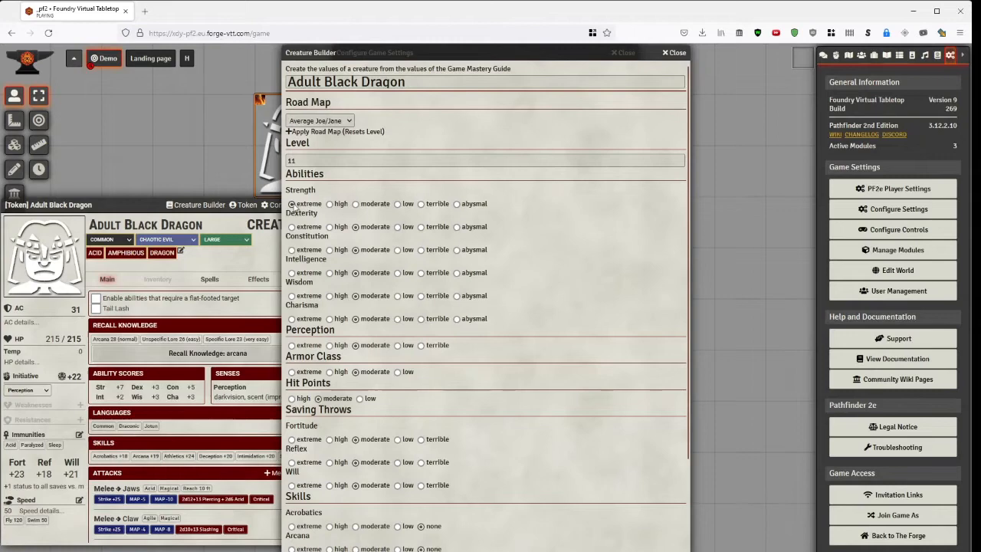
scroll(down, 3)
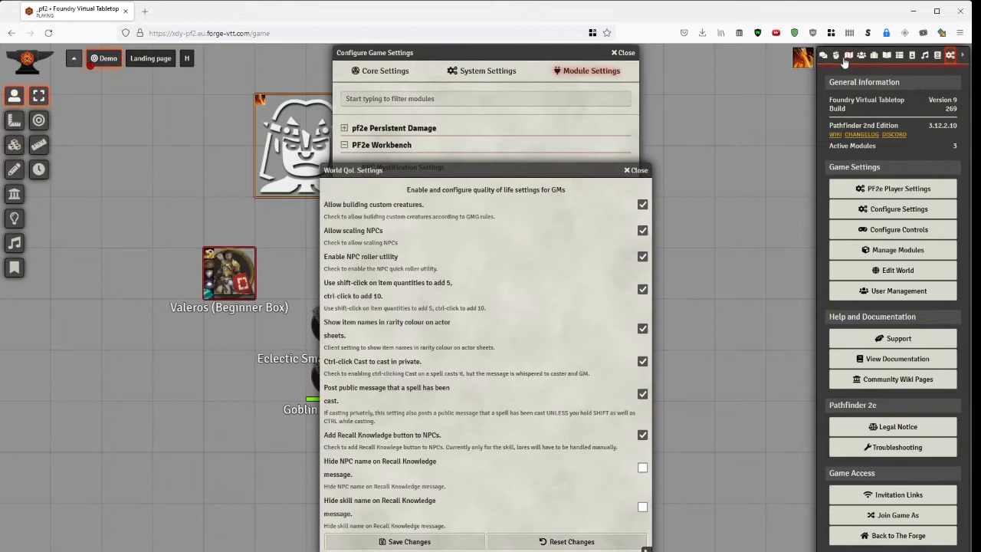
Scale the Adult Black Dragon to level 1 from the Actors list.
click(862, 56)
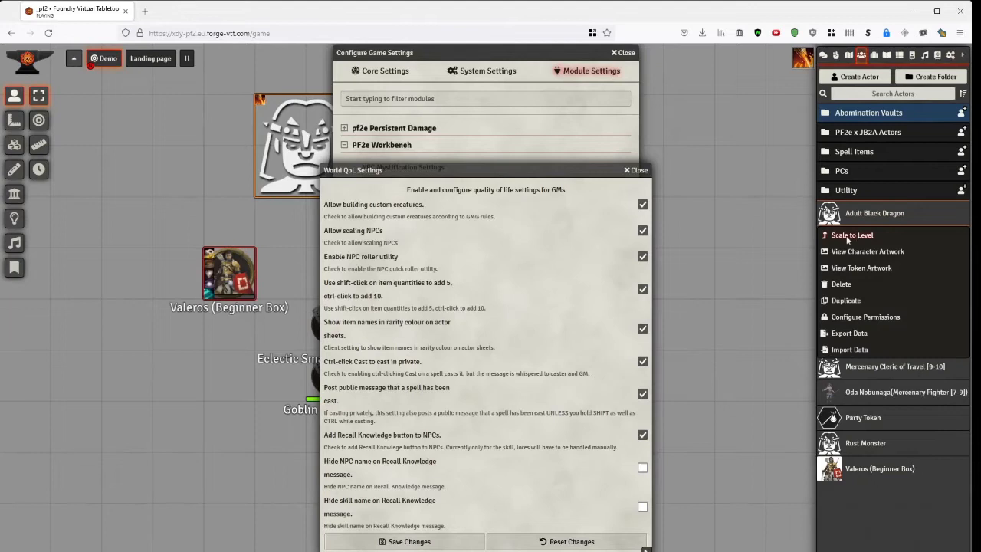
click(852, 236)
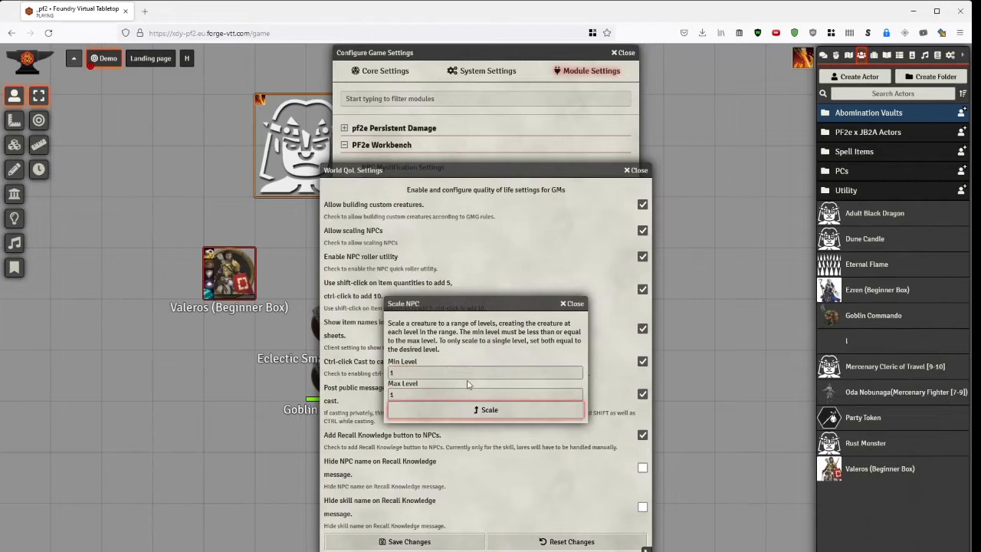
click(489, 409)
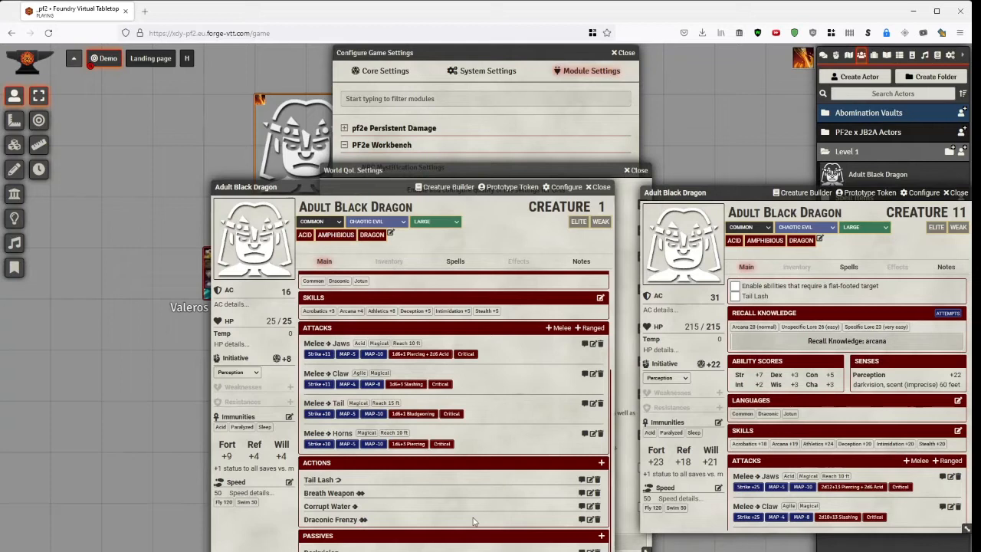
View the scaled level 1 Adult Black Dragon's innate spells on its sheet.
click(455, 261)
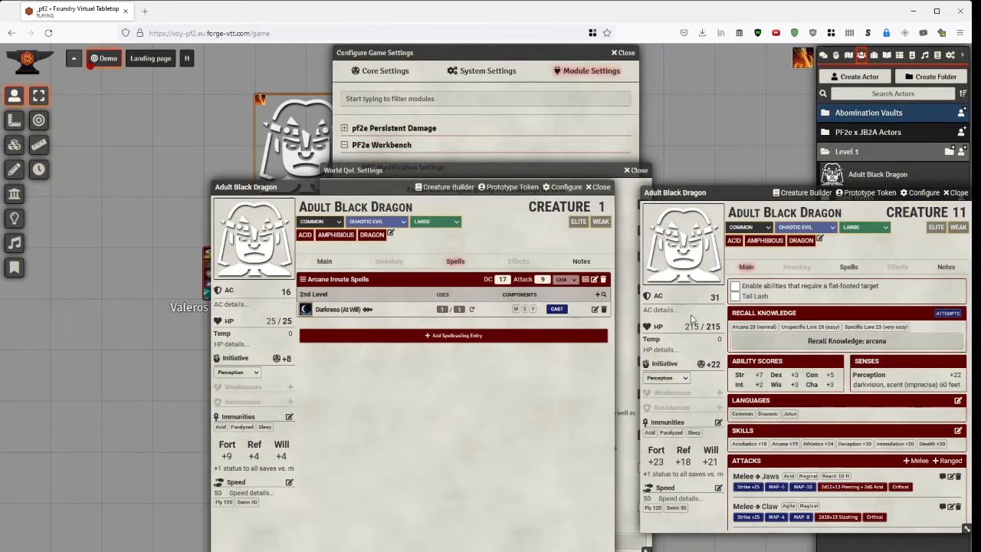
click(325, 260)
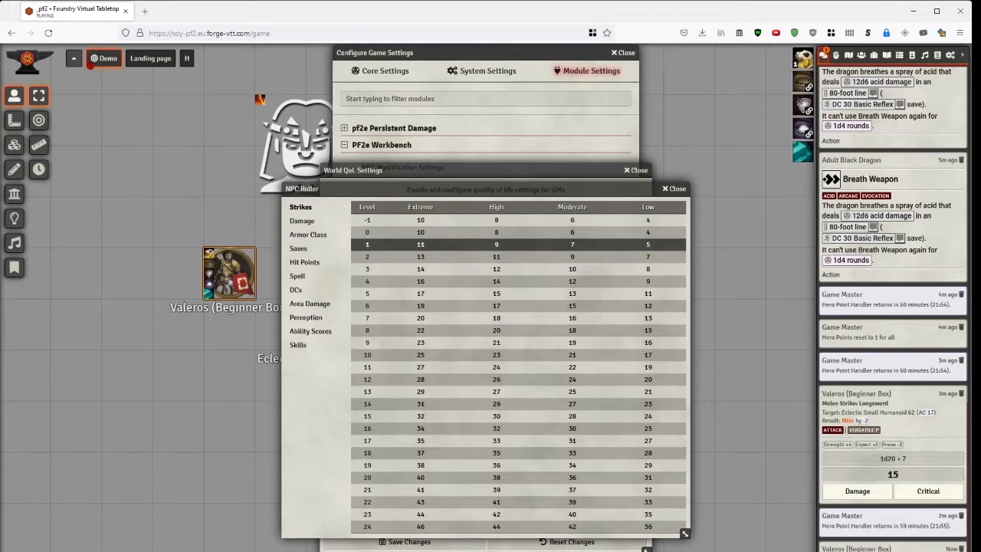
mouse_move(306, 234)
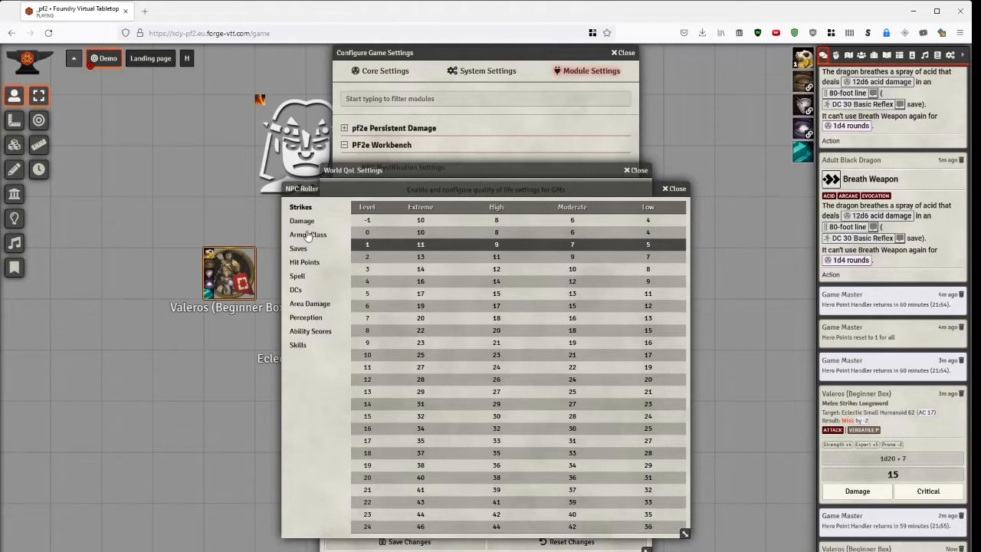
Show the NPC Roller's Armor Class values by creature level.
click(302, 221)
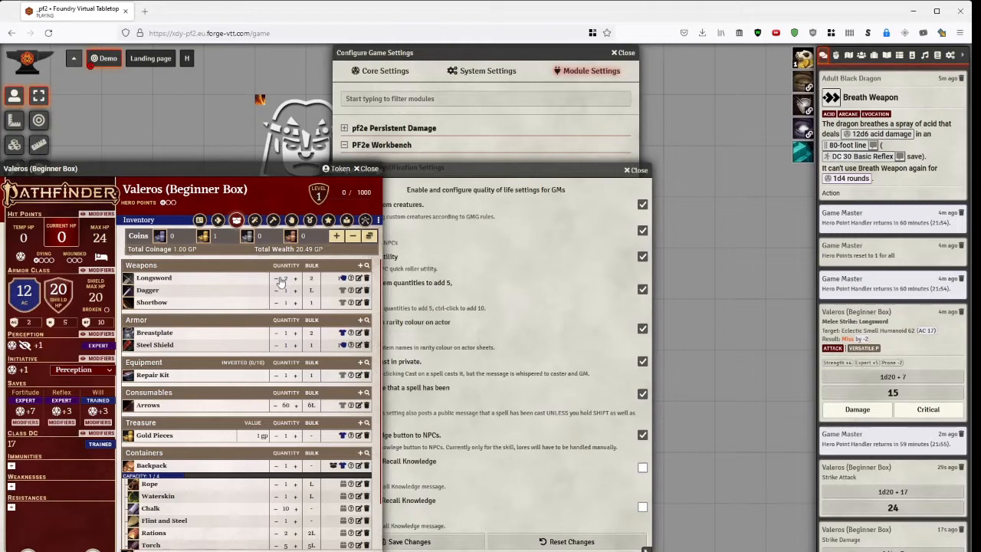
Adjust Valeros's Longsword quantity using the quicker shift-click buttons.
click(294, 278)
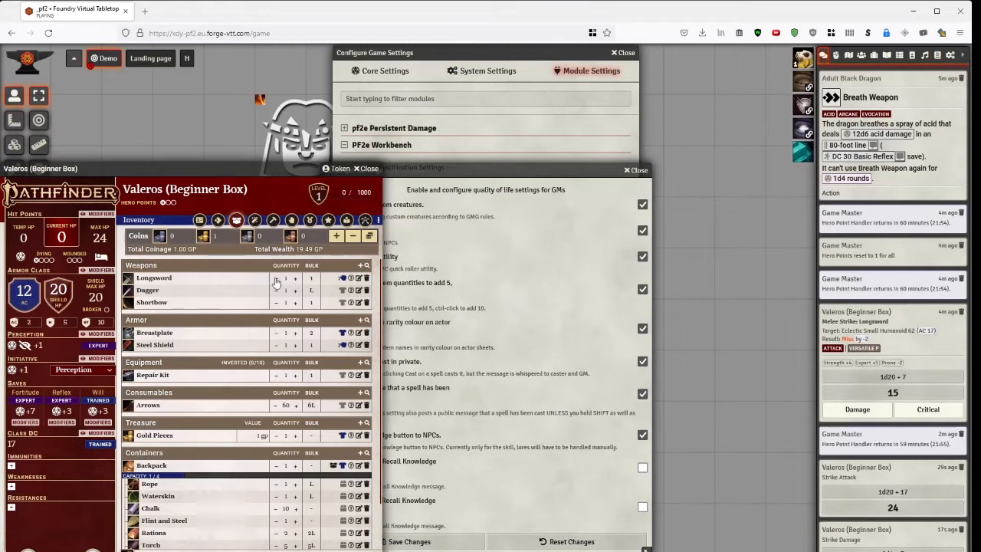
click(276, 278)
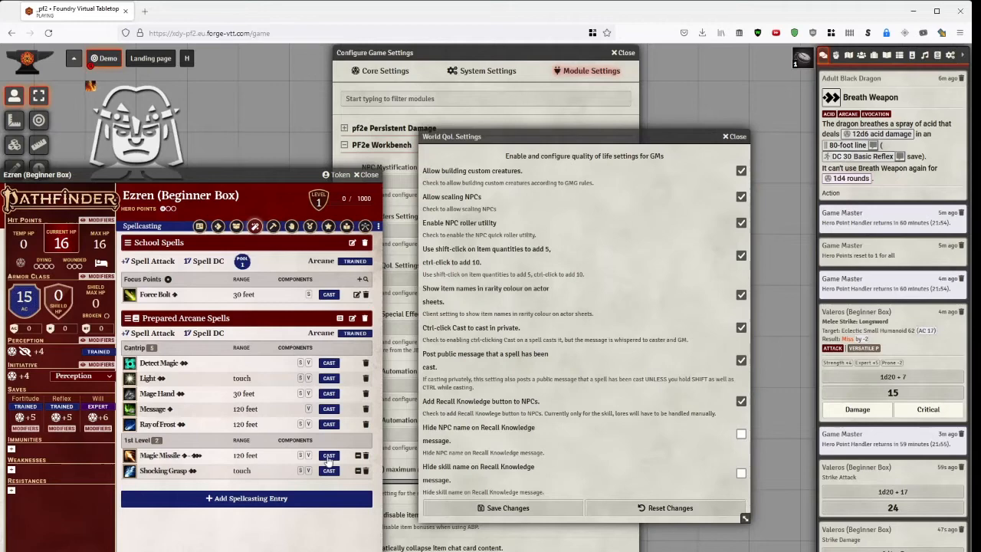
Cast one of Ezren's prepared spells and show the sidebar's compendium packs list.
click(328, 455)
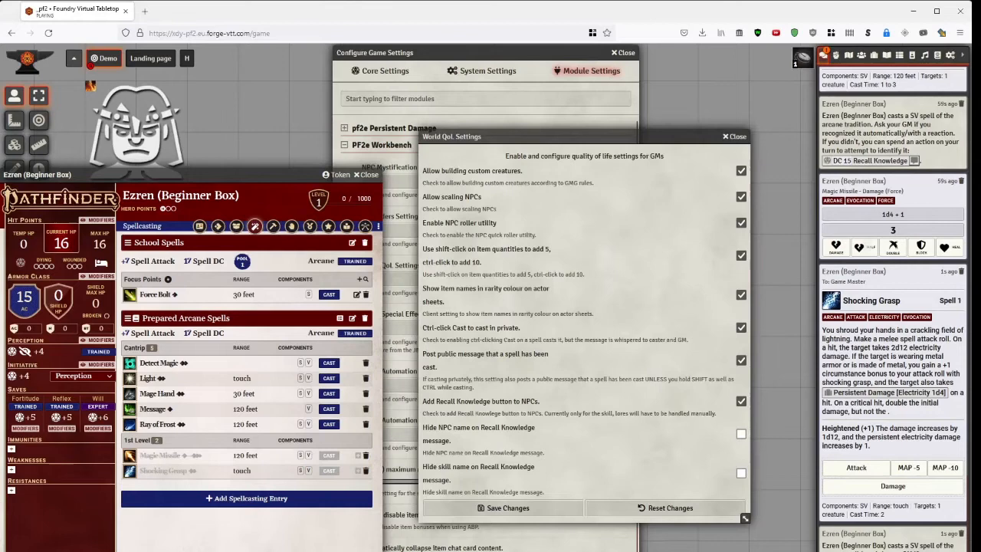
click(328, 408)
text(fire ball)
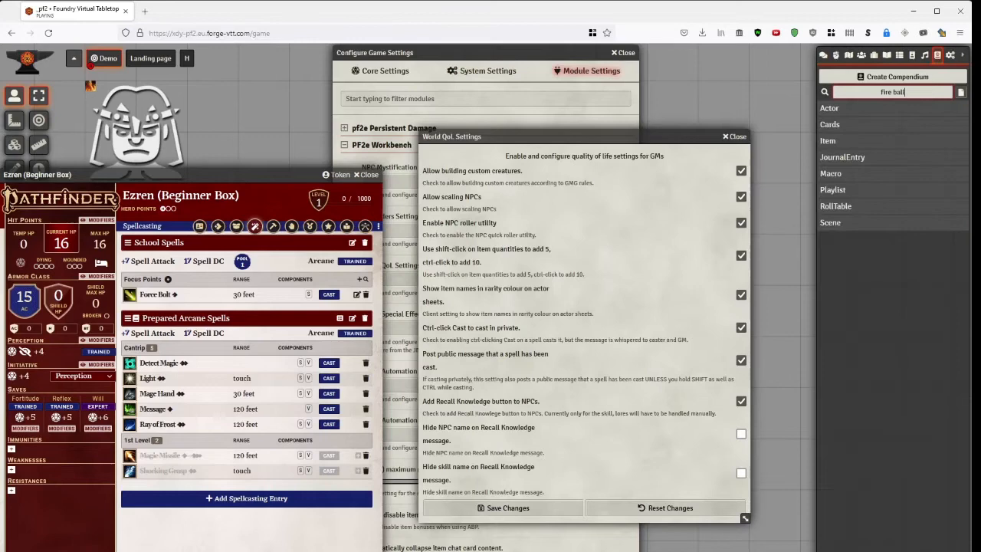
Search the compendium for Fireball and cast it from Ezren's sheet to chat.
text(Fireball)
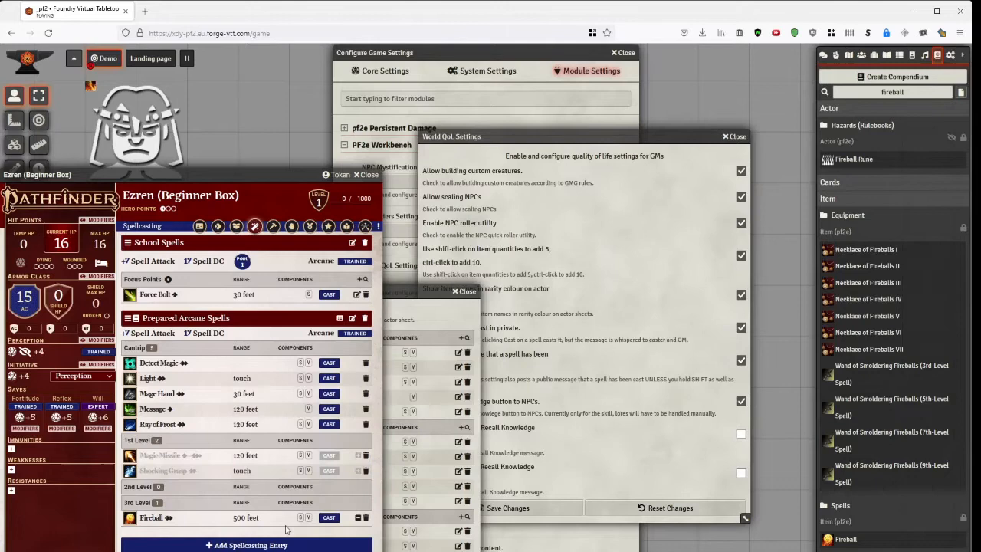
click(328, 518)
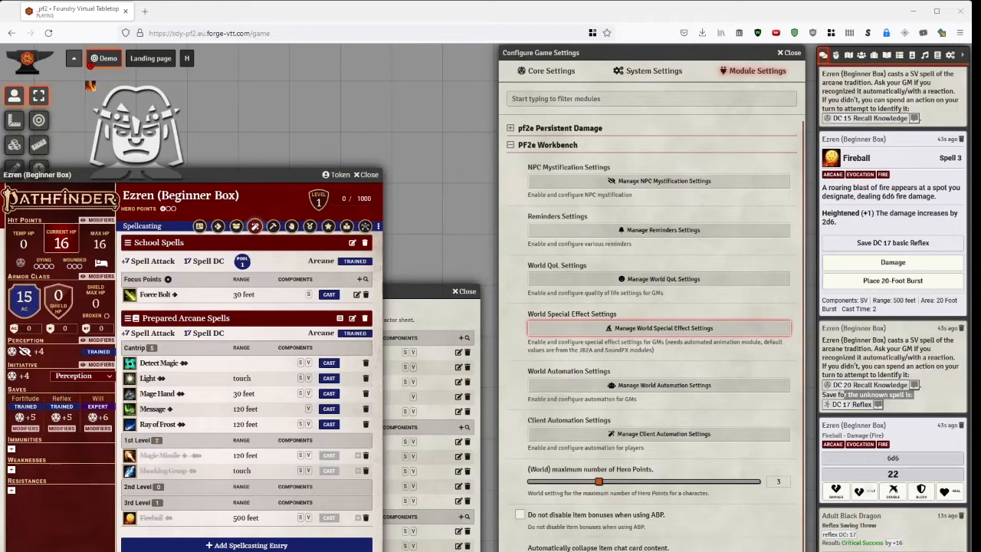
click(662, 328)
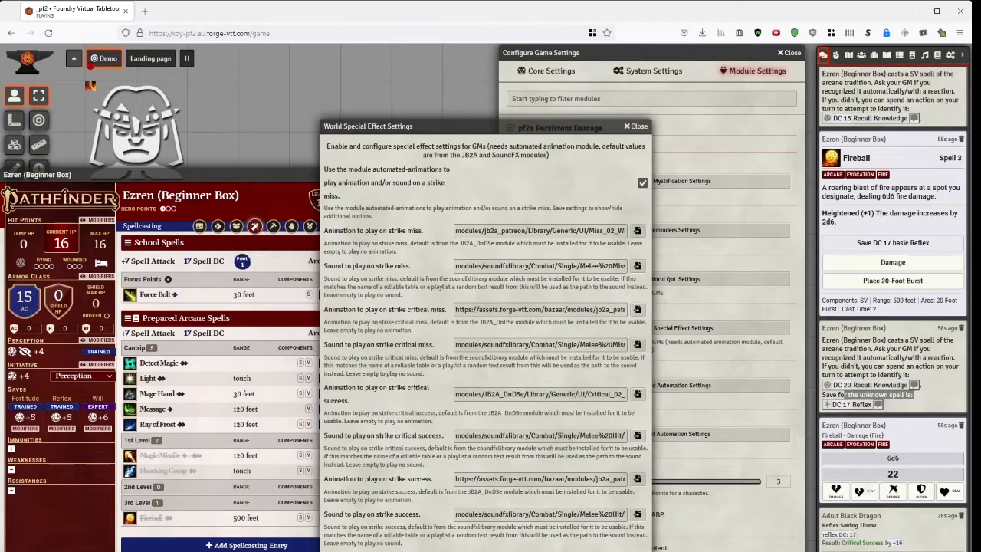
click(625, 125)
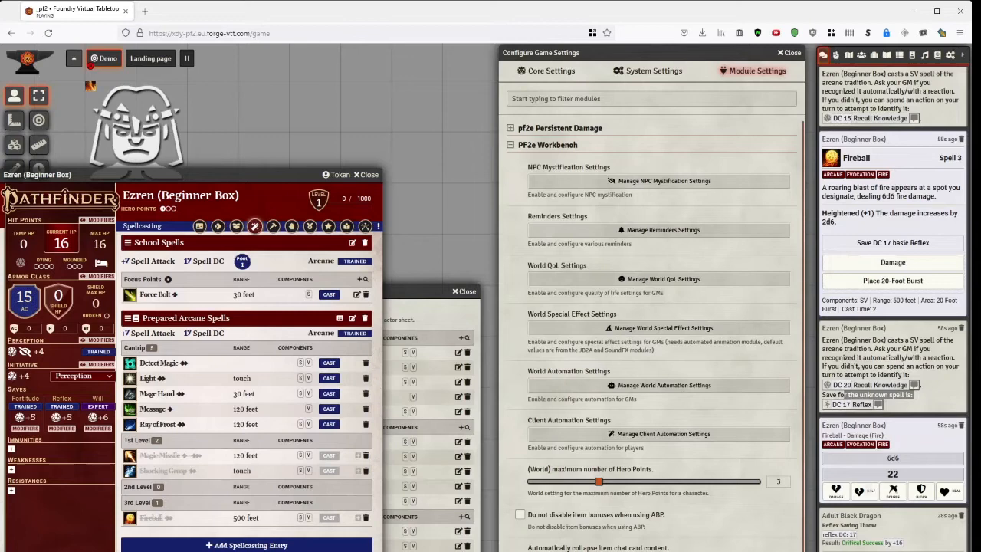
Bring up the Workbench world automation settings for GMs.
click(662, 384)
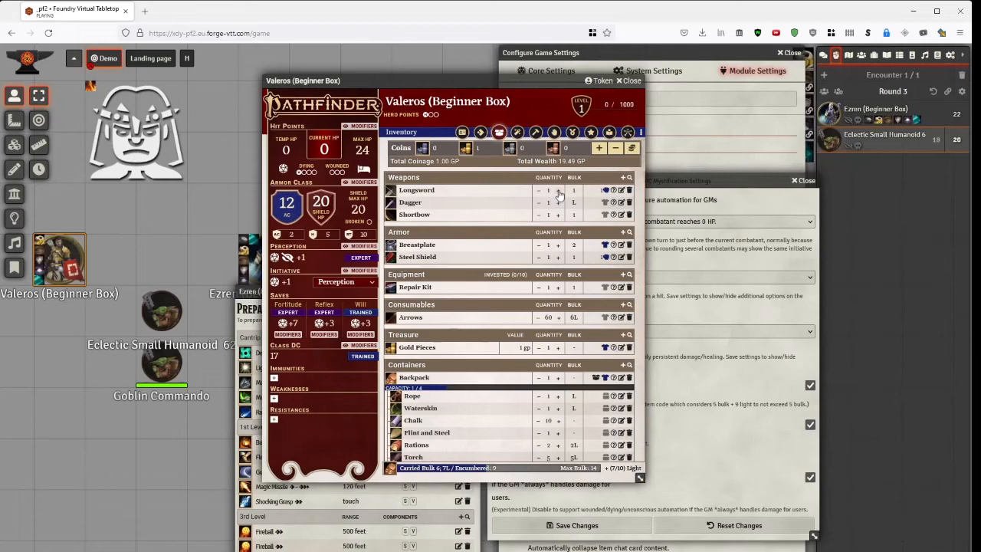
Bring the Configure Game Settings window with PF2e Workbench settings back to front.
click(744, 71)
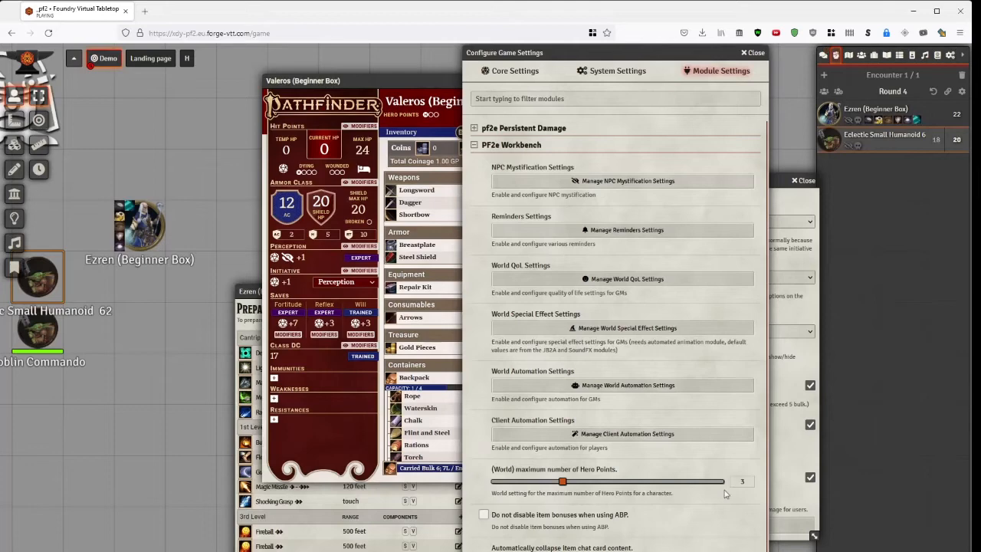
click(622, 385)
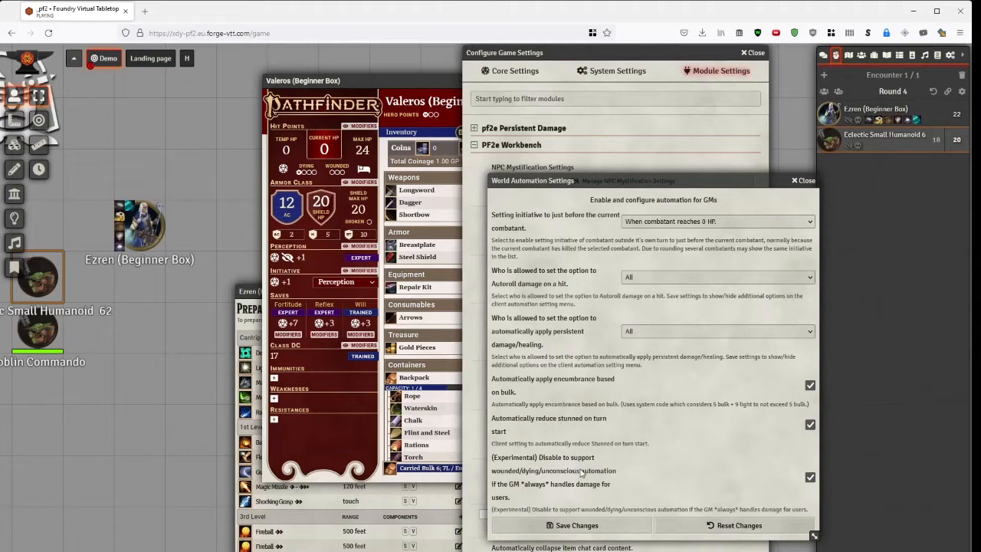
mouse_move(610, 482)
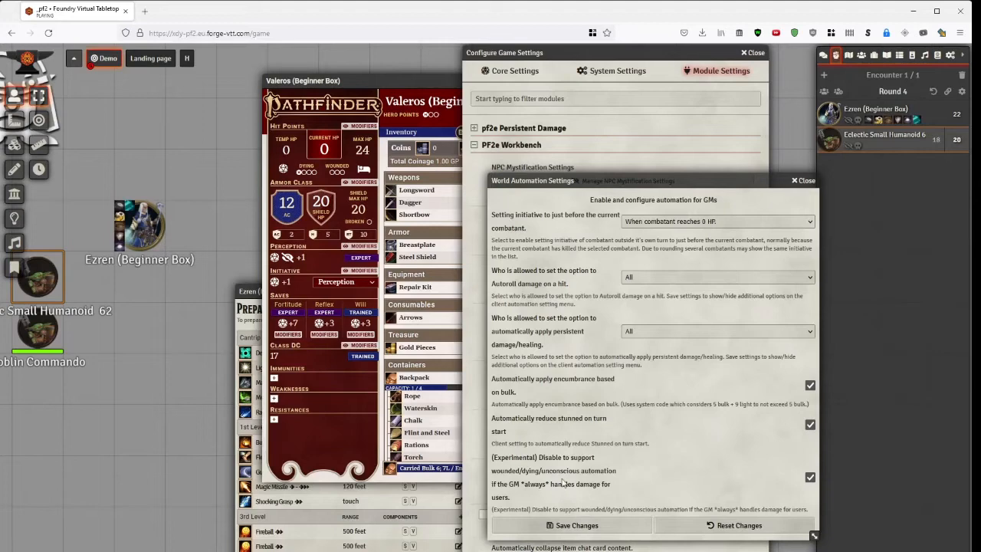
click(794, 180)
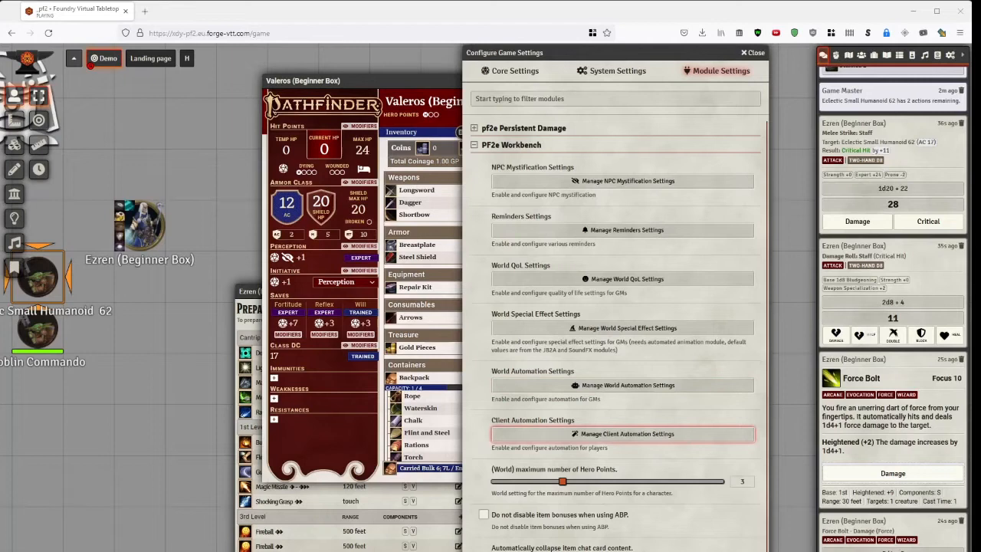
mouse_move(622, 384)
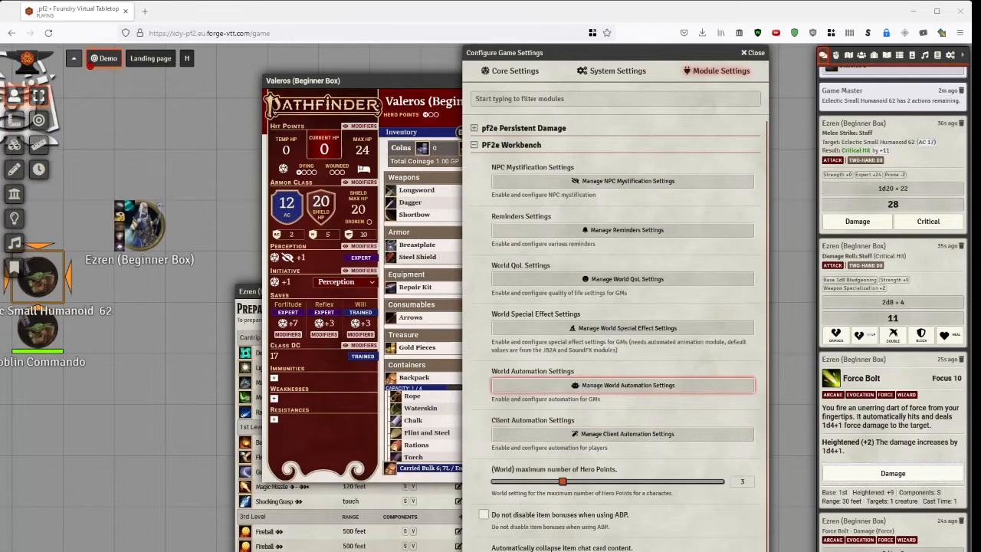
Bring up the Workbench client automation settings.
click(622, 433)
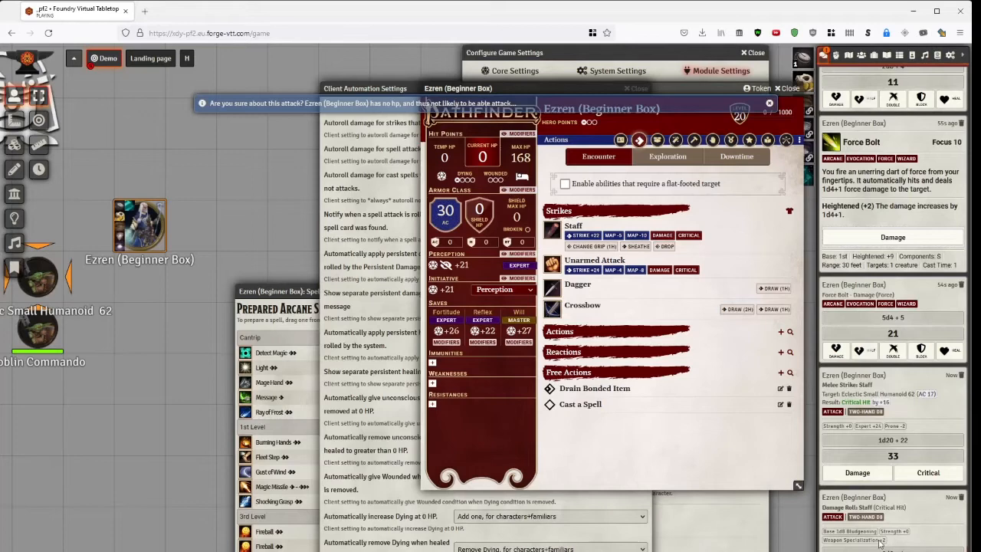
Cast Magic Missile from Ezren's Spellcasting tab so its card posts to chat.
click(675, 140)
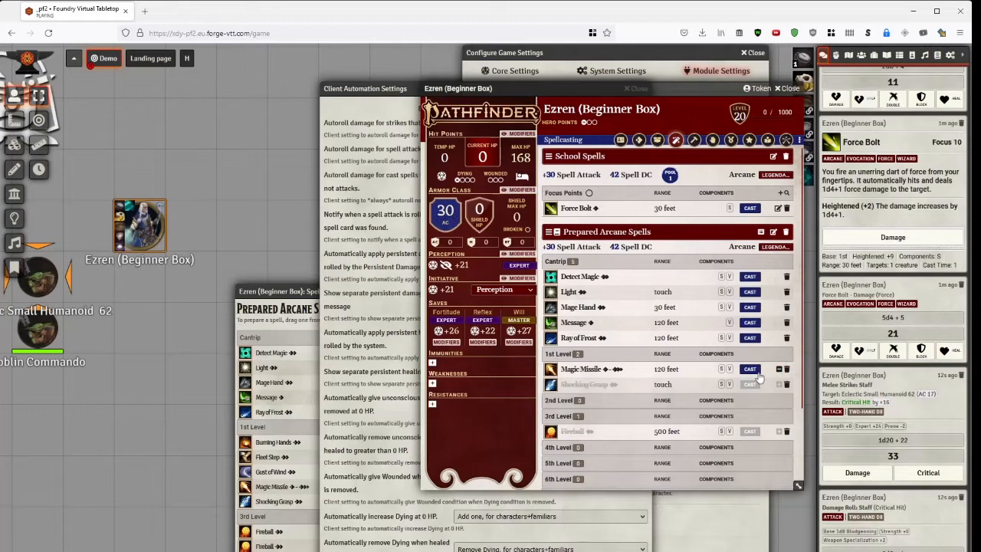
click(749, 368)
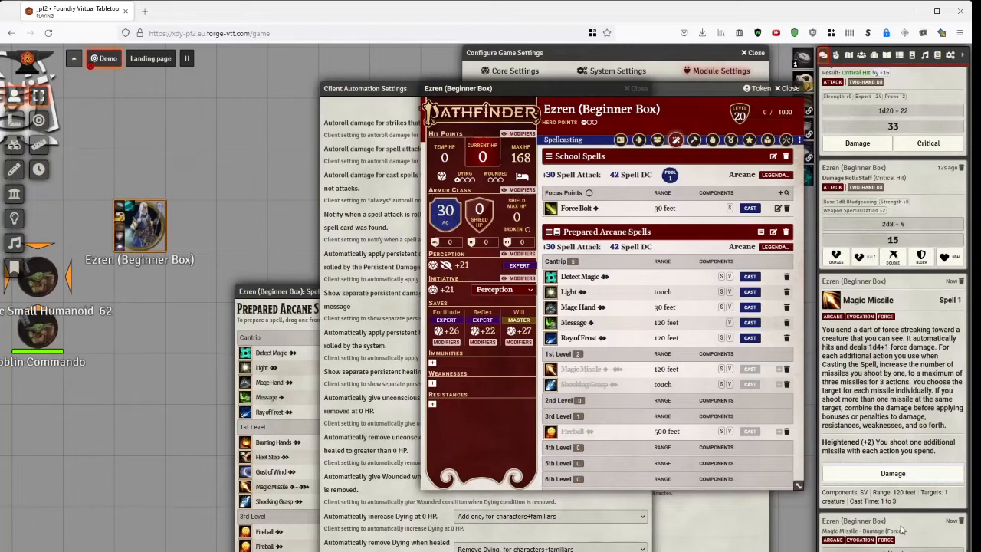
scroll(down, 3)
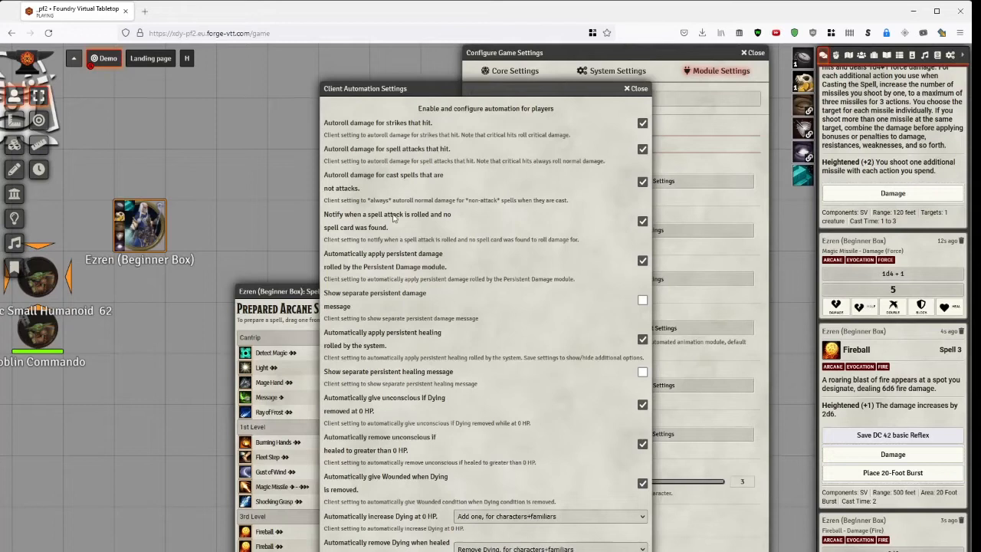
mouse_move(364, 227)
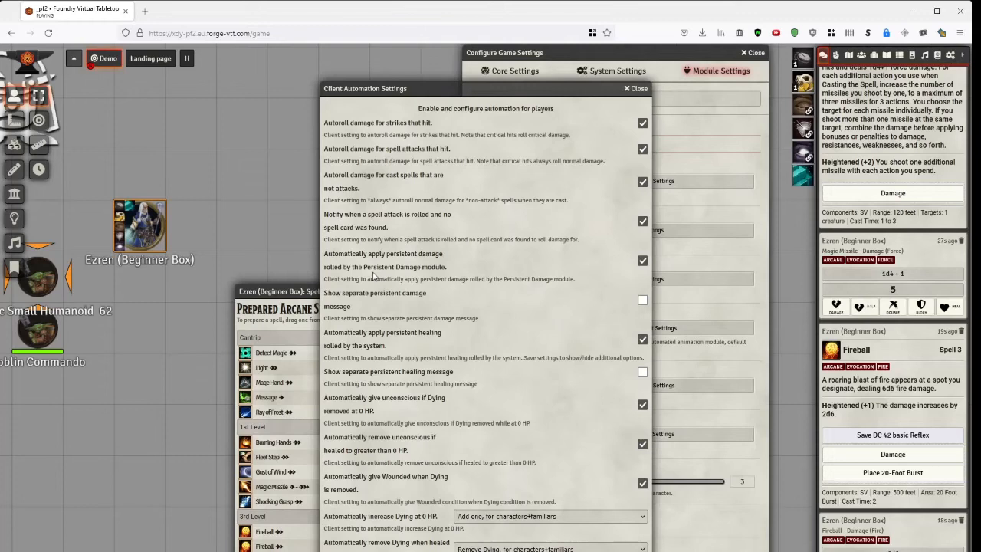
mouse_move(407, 272)
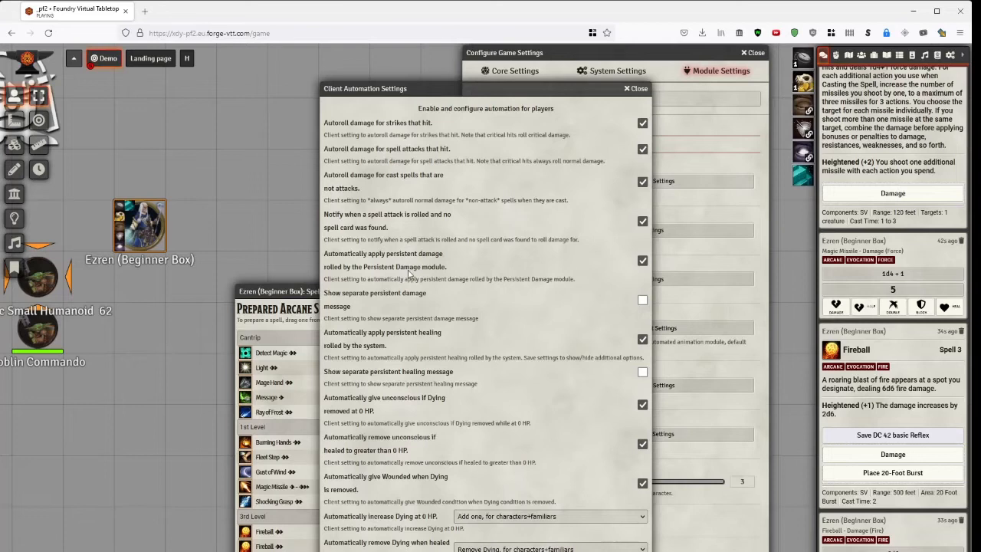
mouse_move(393, 346)
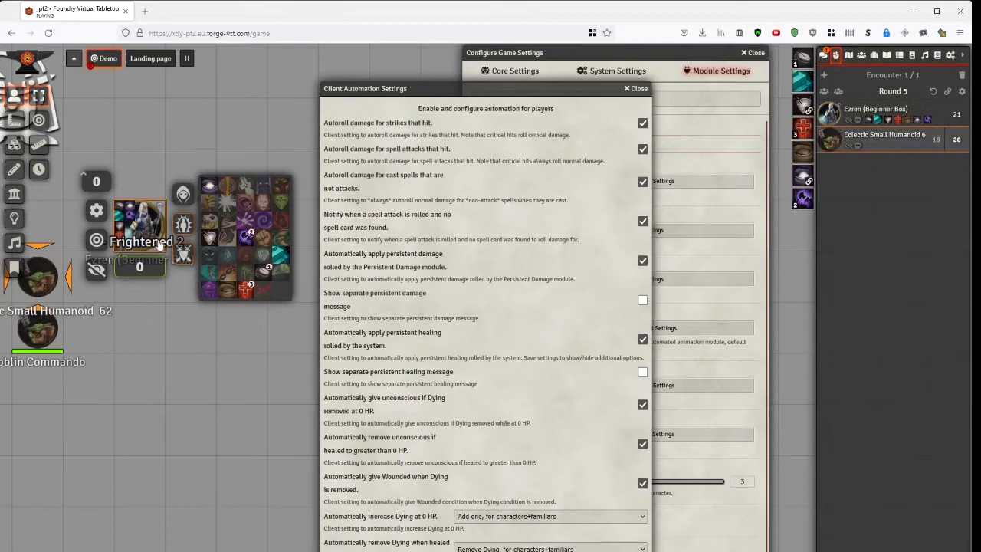
Close Client Automation Settings and adjust the world maximum Hero Points slider.
click(634, 87)
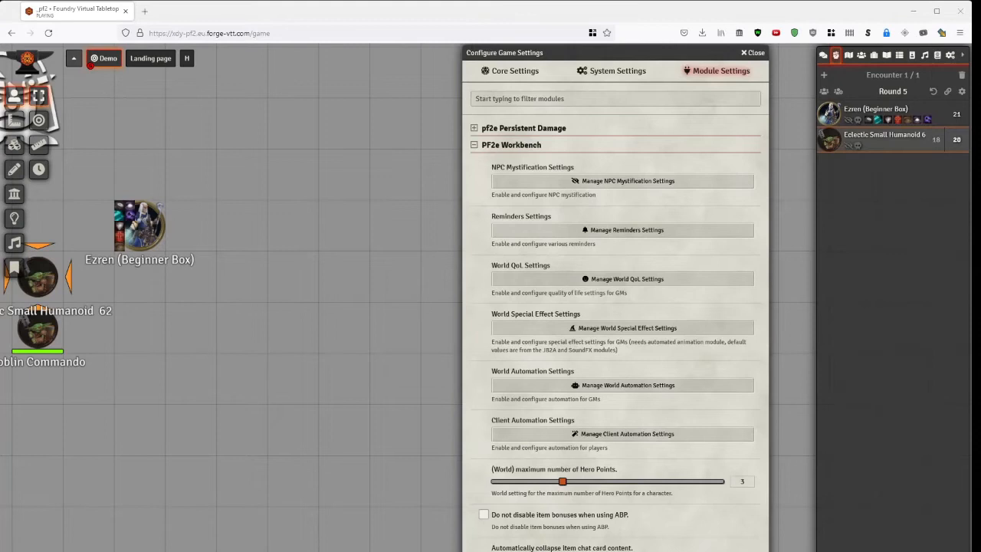
drag(564, 481, 539, 481)
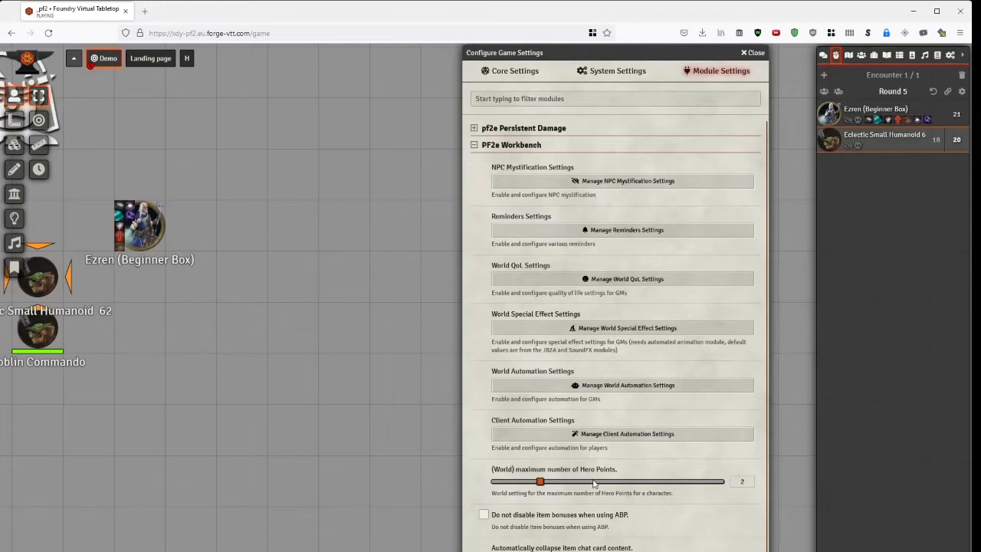
drag(539, 481, 564, 481)
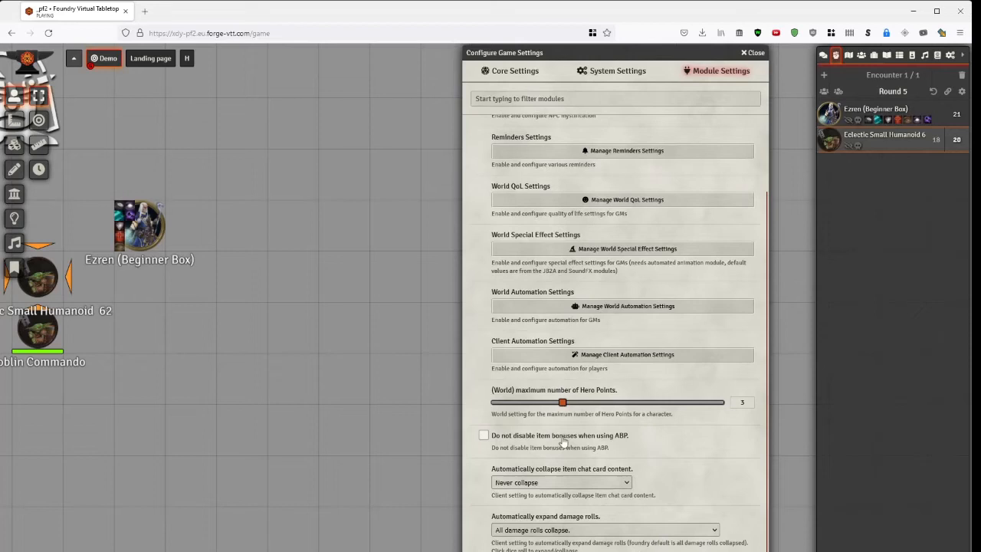
mouse_move(622, 442)
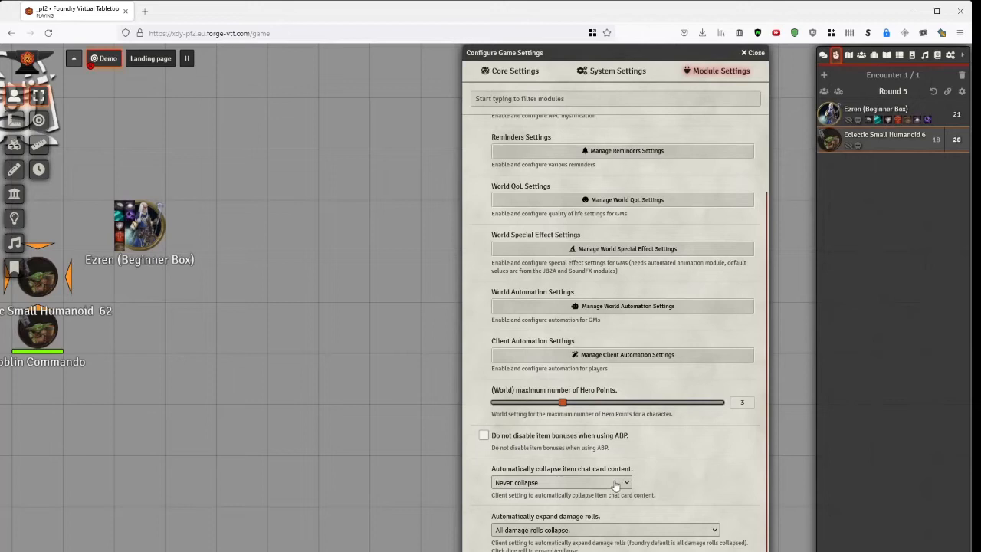
click(561, 481)
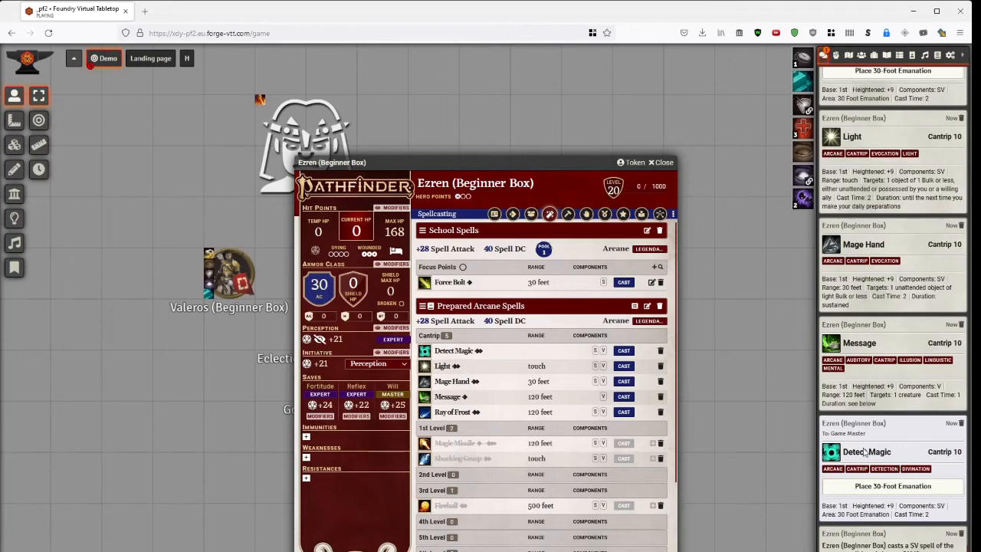
mouse_move(866, 451)
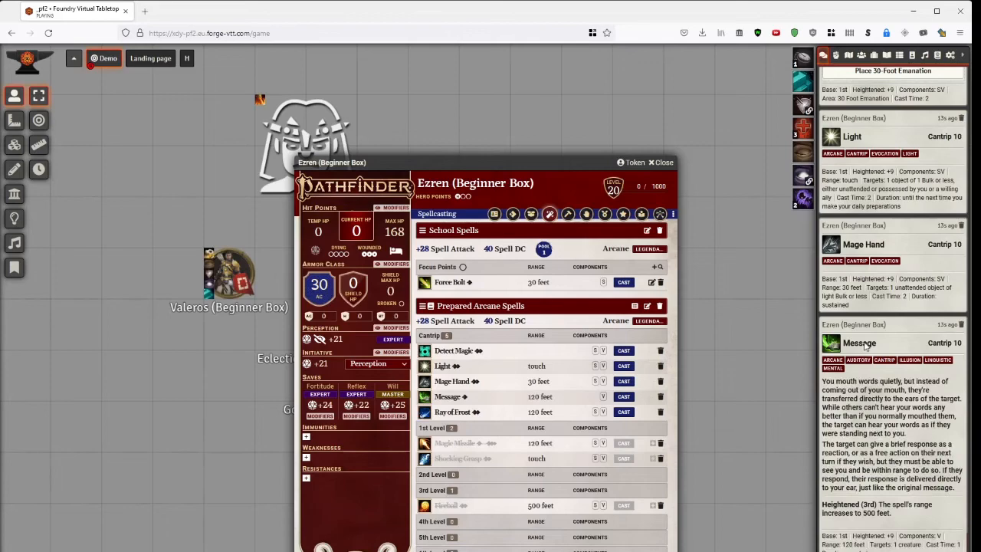
Scroll the chat log to read the expanded Message spell card description.
scroll(down, 3)
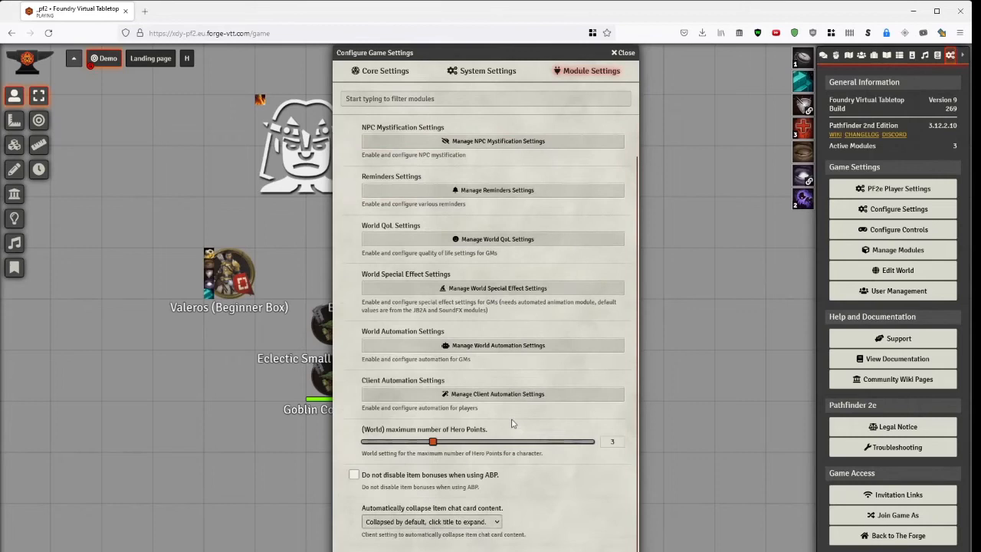
Roll Ezren's Staff bludgeoning damage into chat from his Actions strikes.
scroll(down, 3)
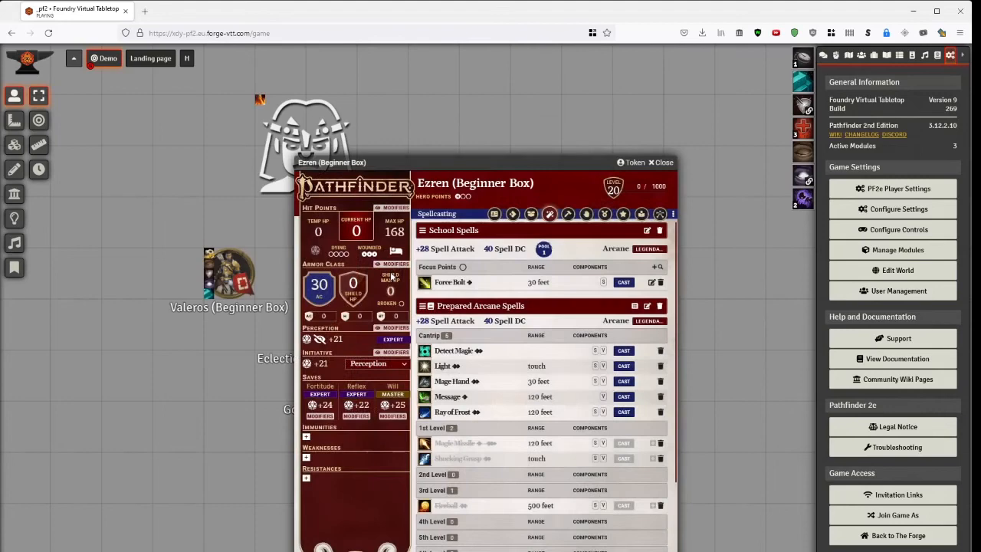
click(512, 215)
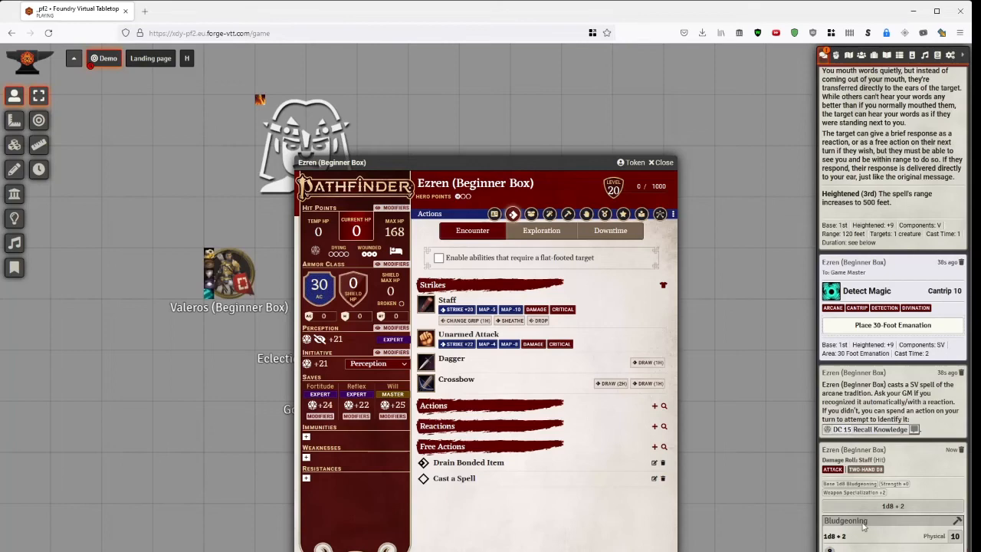
click(536, 309)
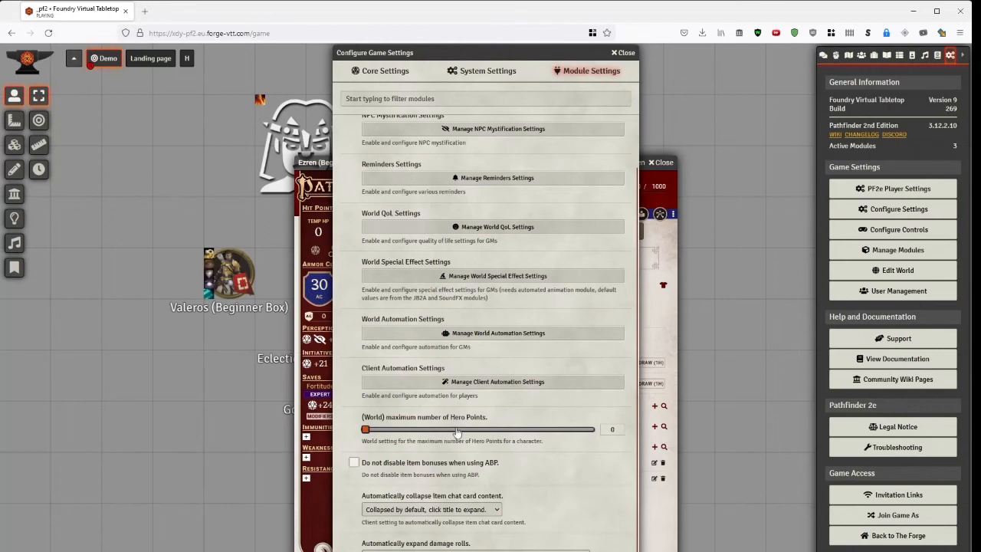
Raise the world maximum hero points with the slider and save the module settings.
drag(365, 429, 433, 429)
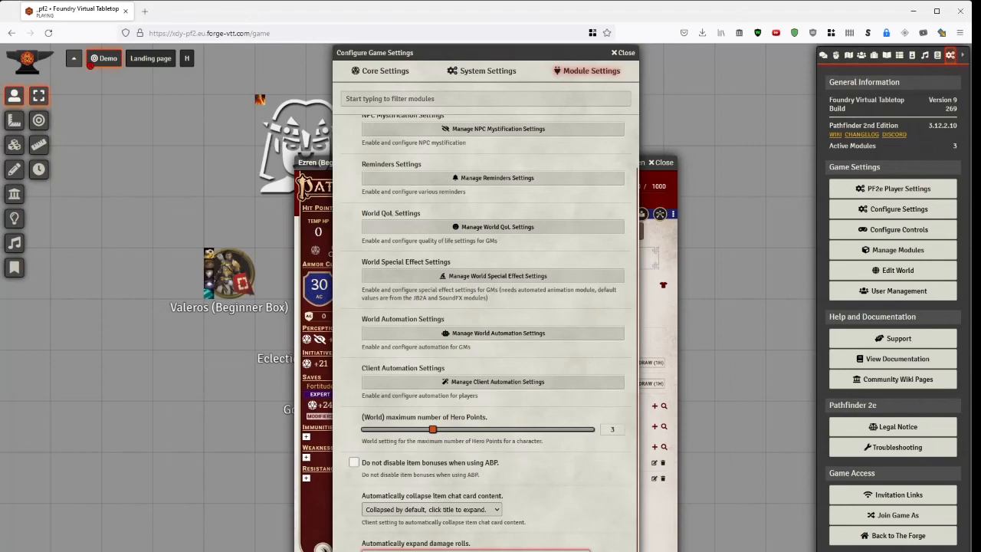
click(622, 52)
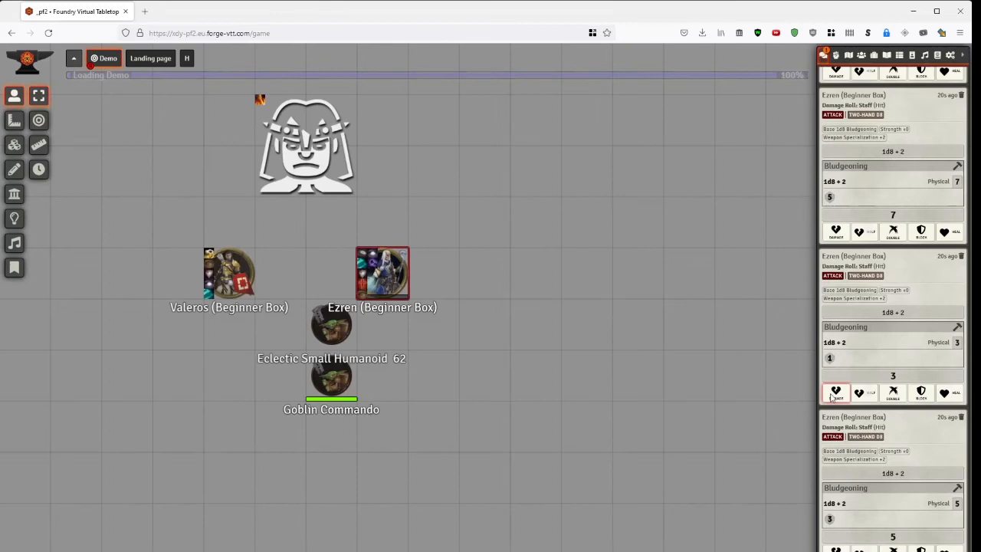